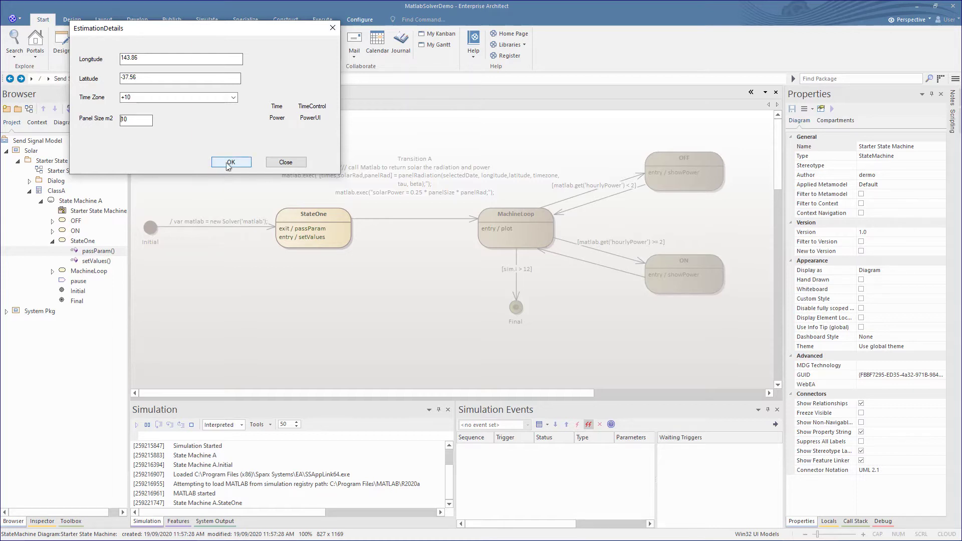
Submit the position values and advance the solar simulation hour by hour toward noon.
{"action": "left_click", "coordinate": [231, 162]}
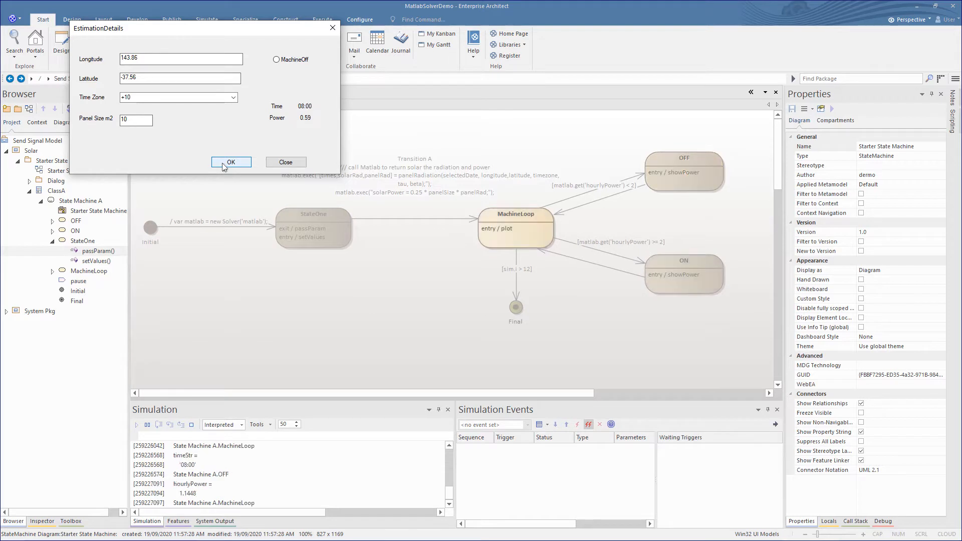
{"action": "left_click", "coordinate": [231, 162]}
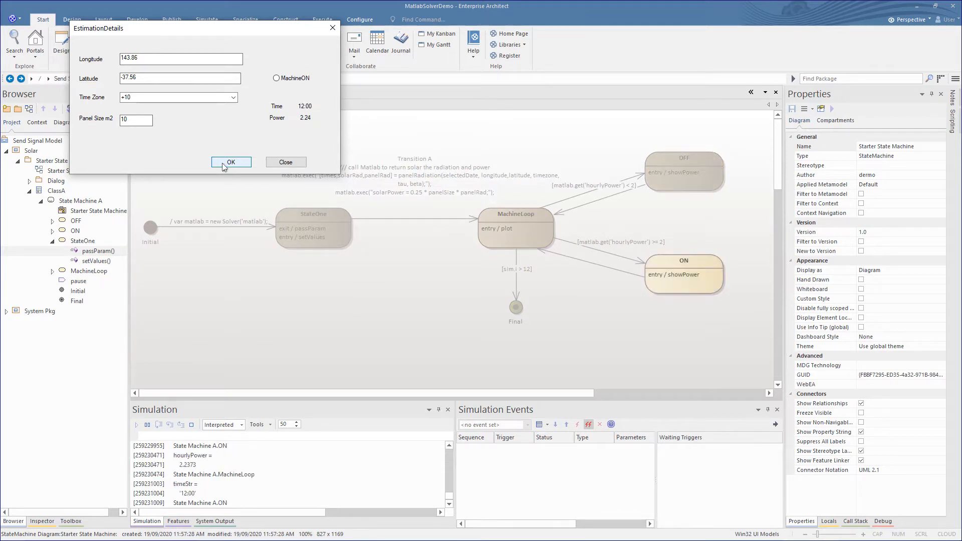
{"action": "left_click", "coordinate": [231, 161]}
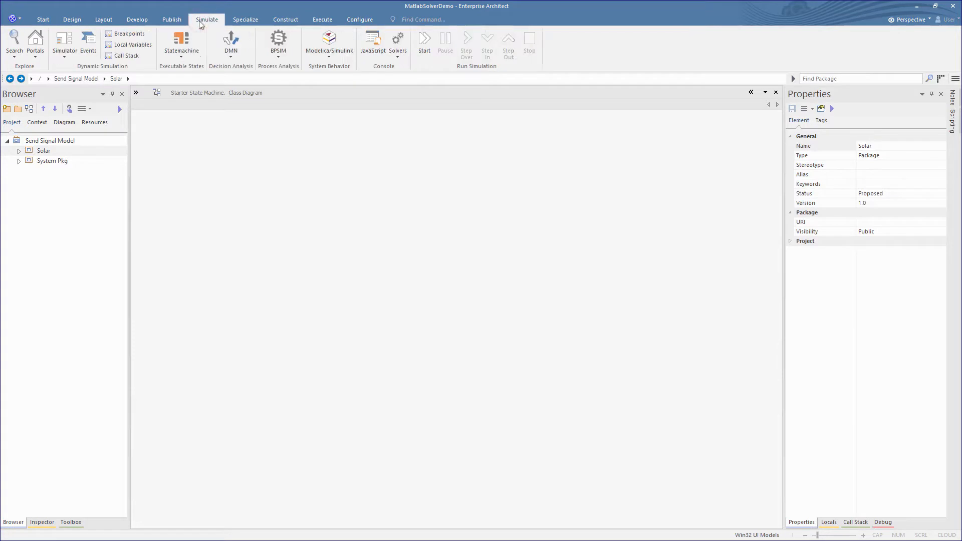
Show the Simulation and Simulation Events windows and bring up the model patterns gallery.
{"action": "left_click", "coordinate": [62, 43]}
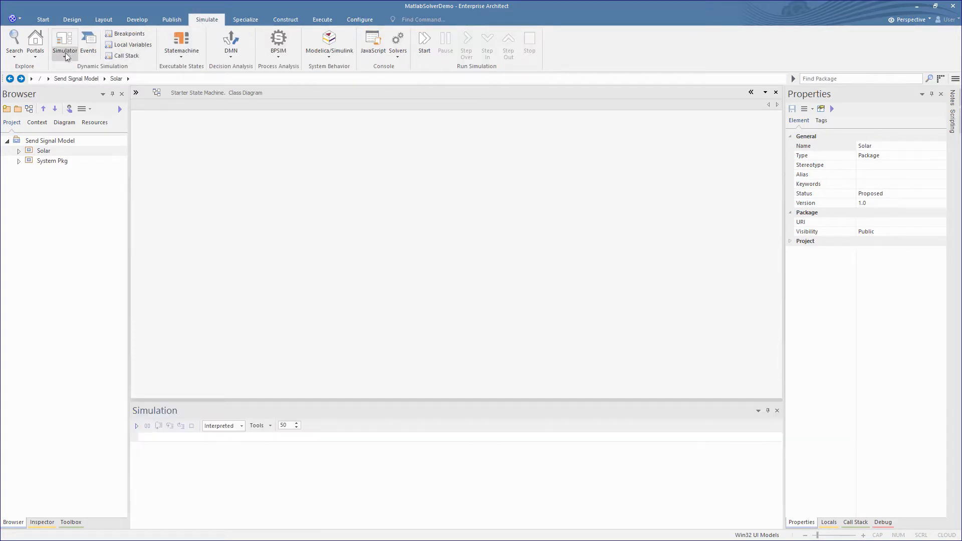
{"action": "mouse_move", "coordinate": [89, 42]}
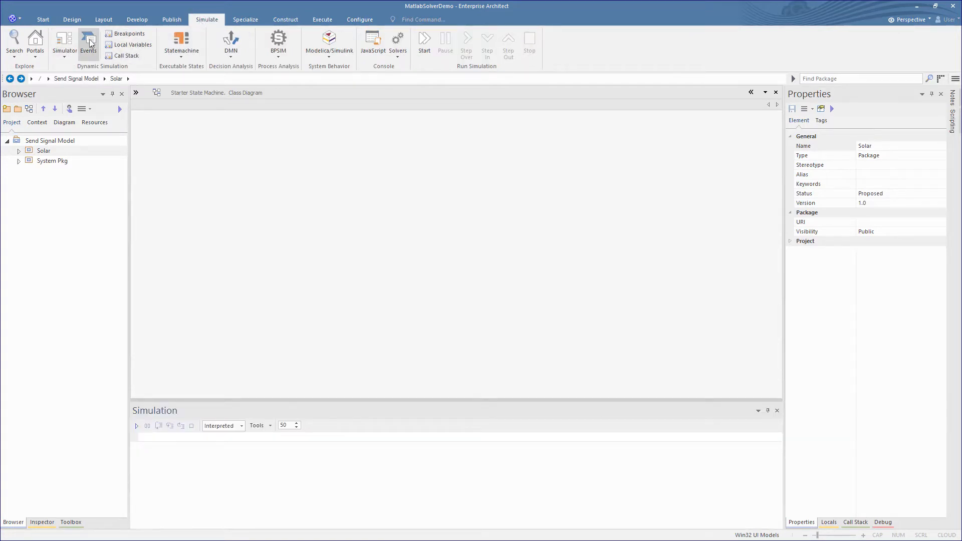
{"action": "left_click", "coordinate": [90, 42]}
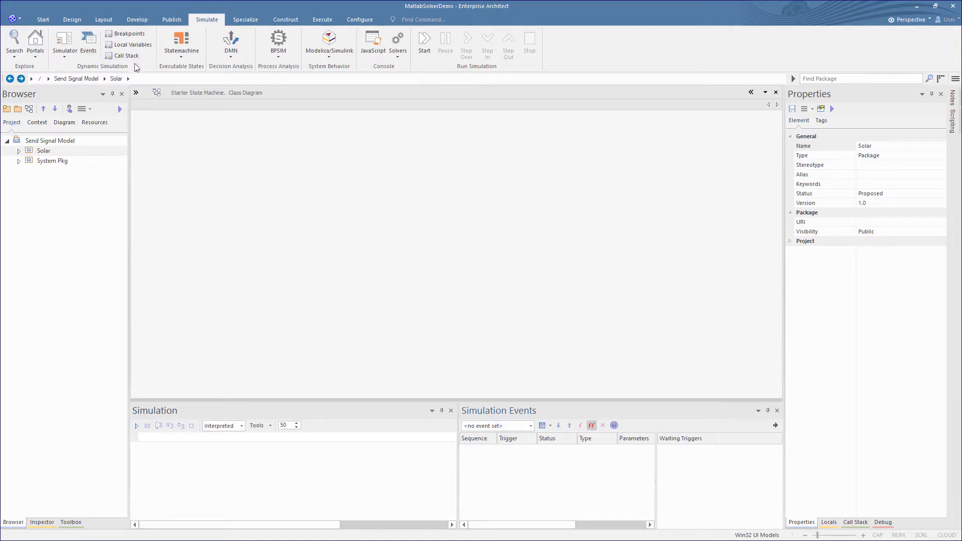
{"action": "mouse_move", "coordinate": [402, 432]}
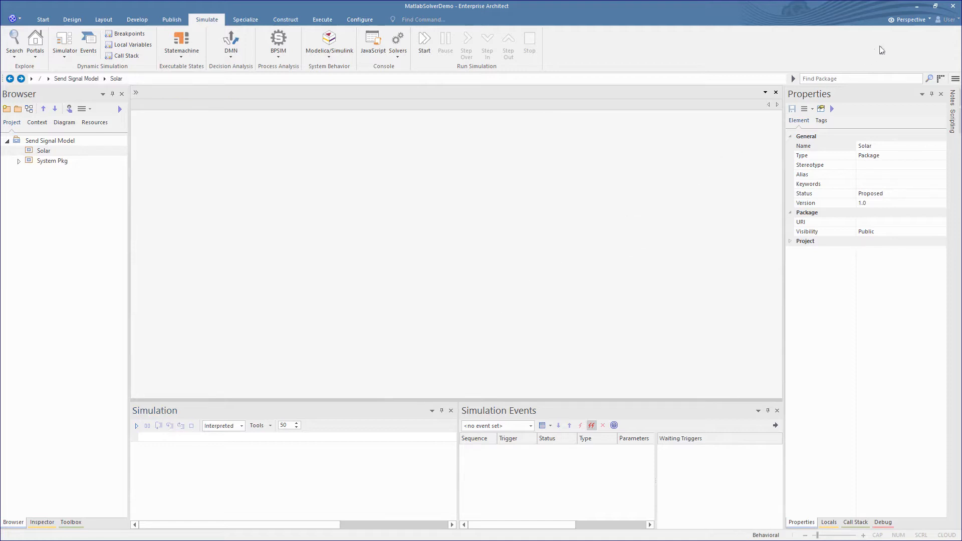
{"action": "left_click", "coordinate": [904, 20]}
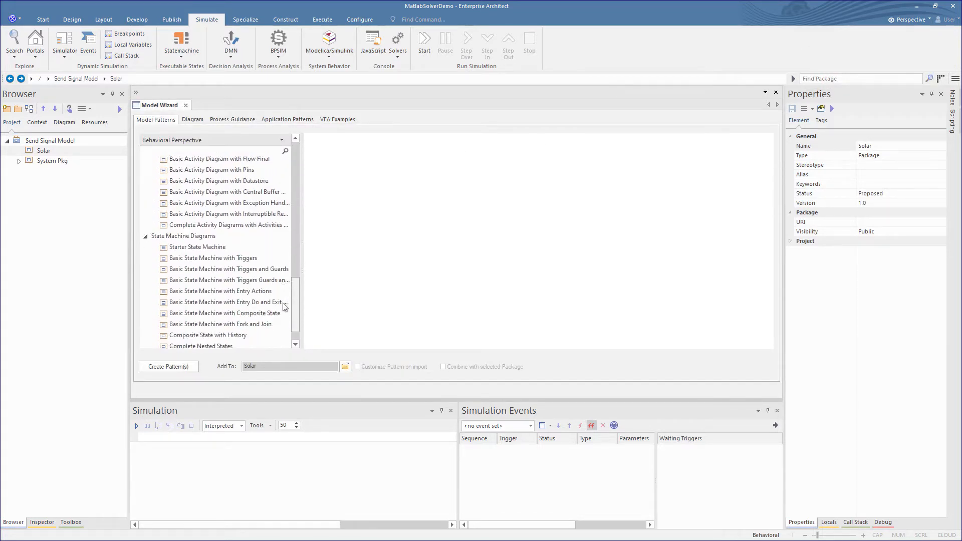
Create the Starter State Machine pattern in Solar and open its State One/State Two diagram.
{"action": "left_click", "coordinate": [197, 236]}
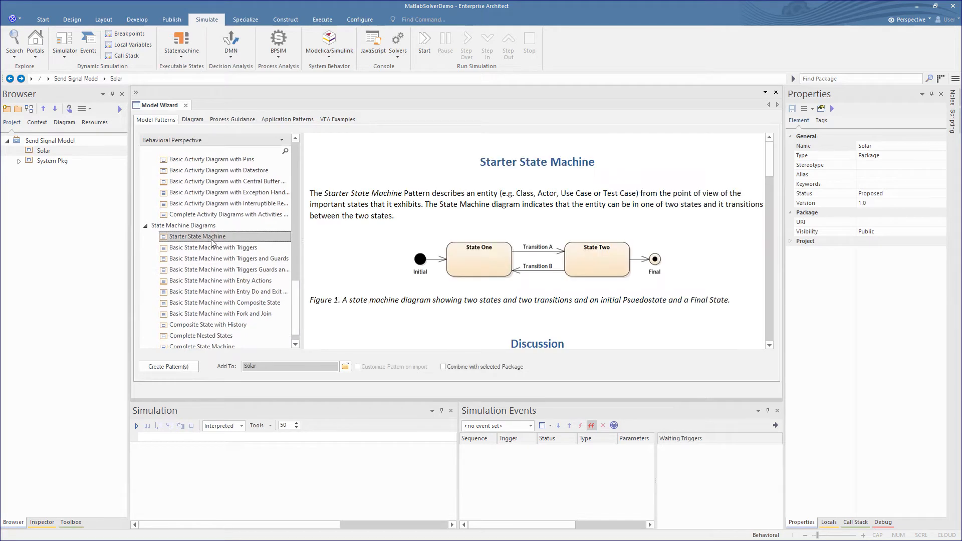
{"action": "left_click", "coordinate": [153, 366]}
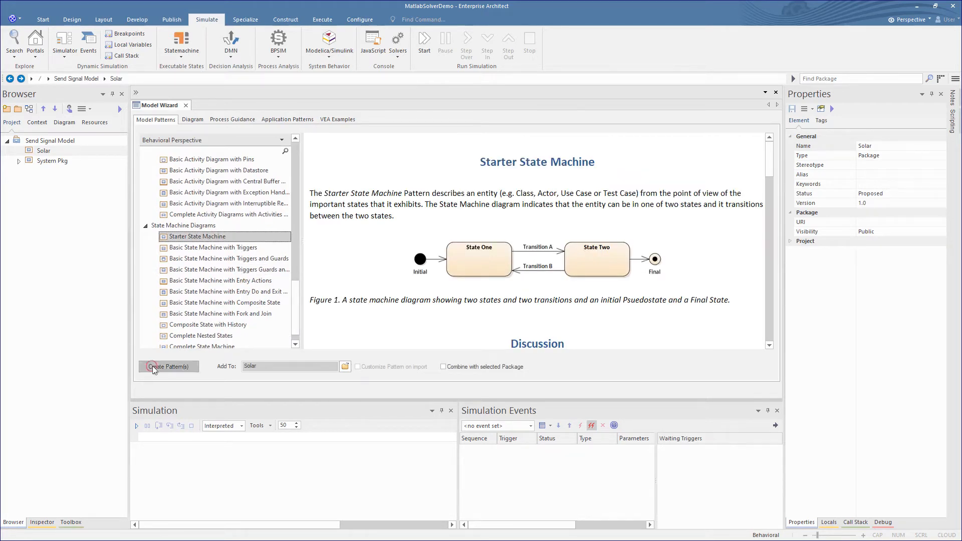
{"action": "left_click", "coordinate": [168, 366]}
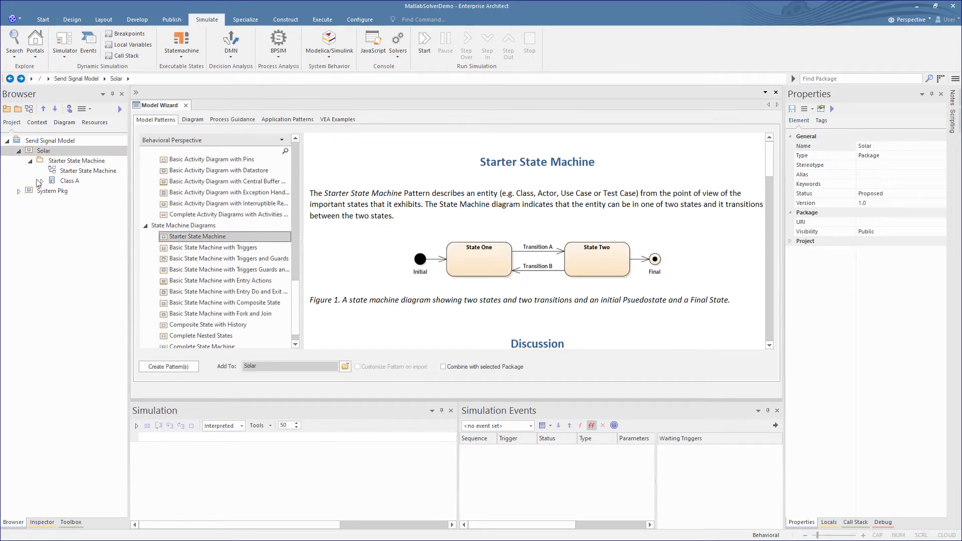
{"action": "left_click", "coordinate": [39, 181]}
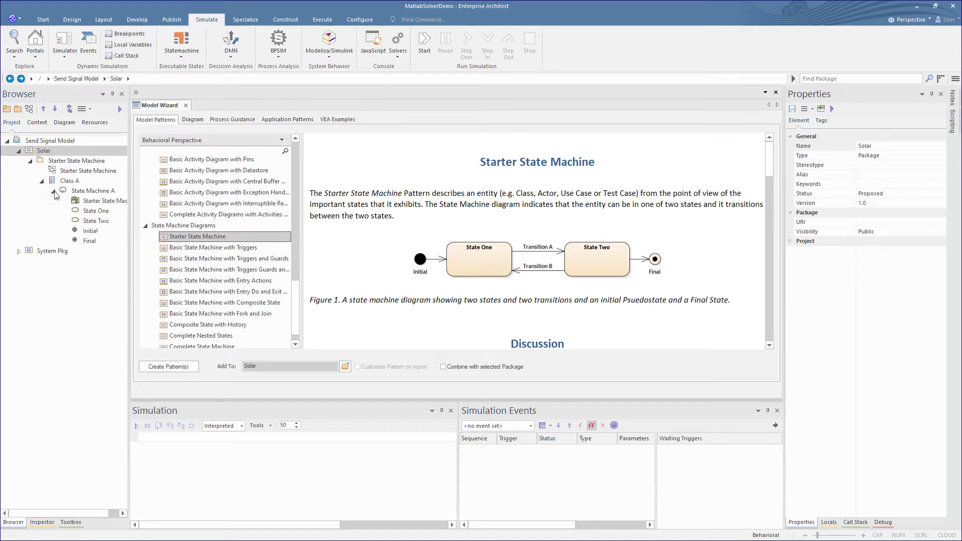
{"action": "double_click", "coordinate": [108, 201]}
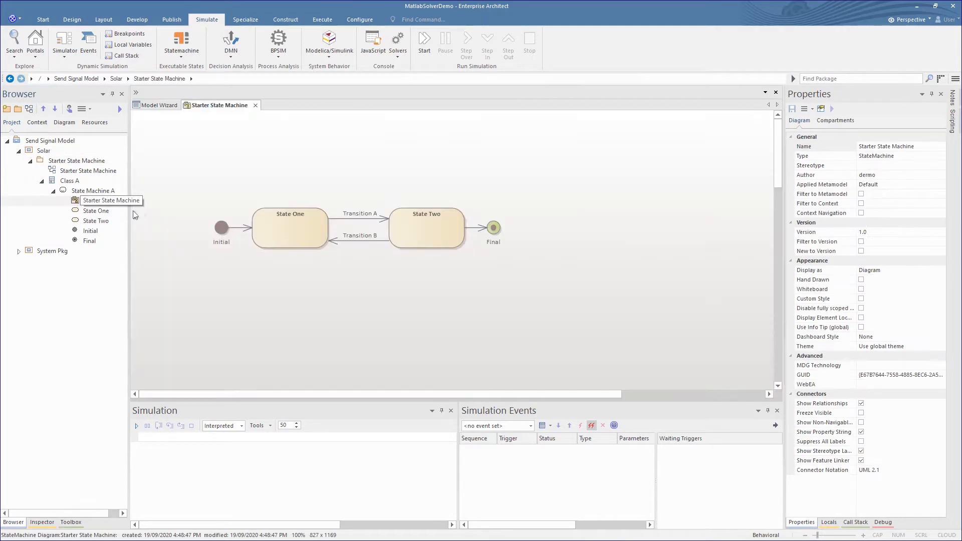
Delete Transition B from the model.
{"action": "left_click", "coordinate": [342, 241]}
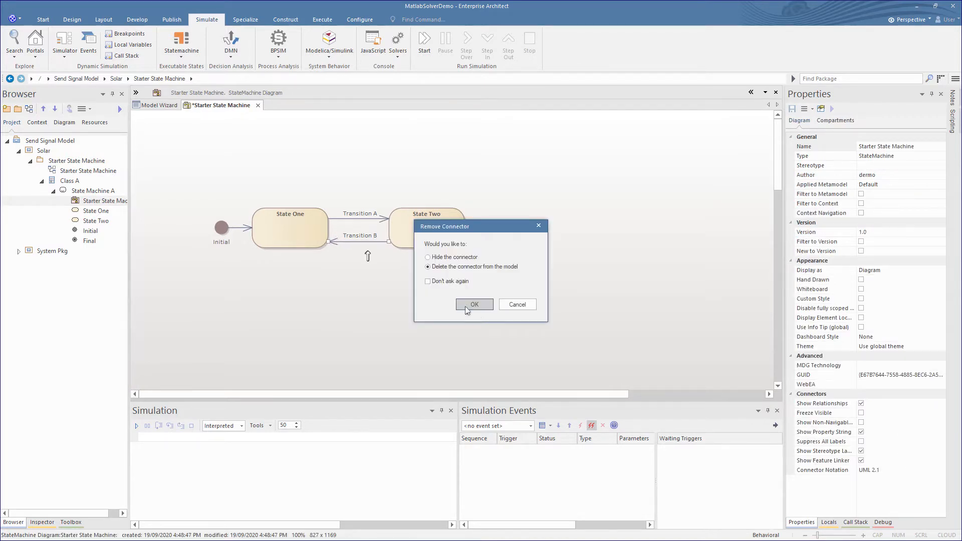
{"action": "left_click", "coordinate": [474, 305]}
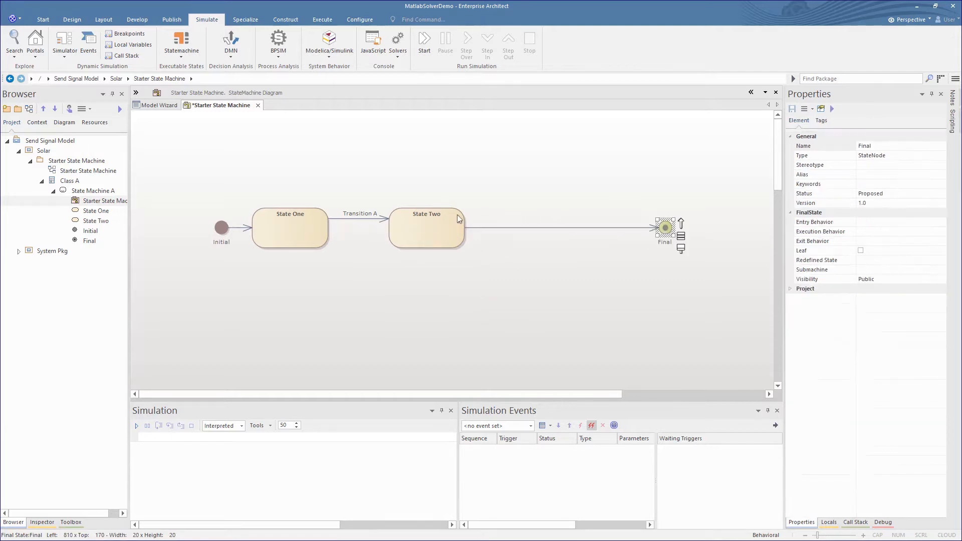
{"action": "left_click", "coordinate": [43, 19]}
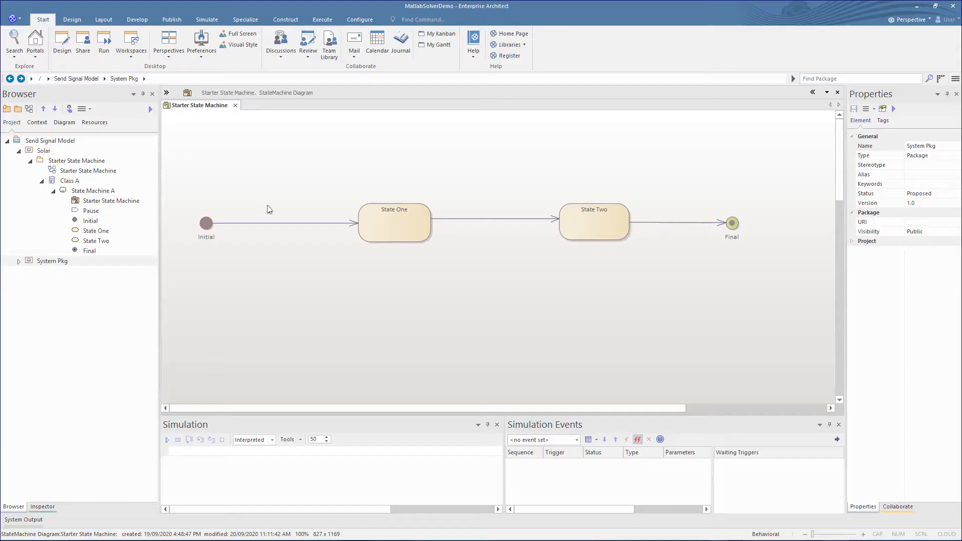
Give the Initial→State One transition the effect var matlab = new Solver('matlab');.
{"action": "double_click", "coordinate": [280, 222]}
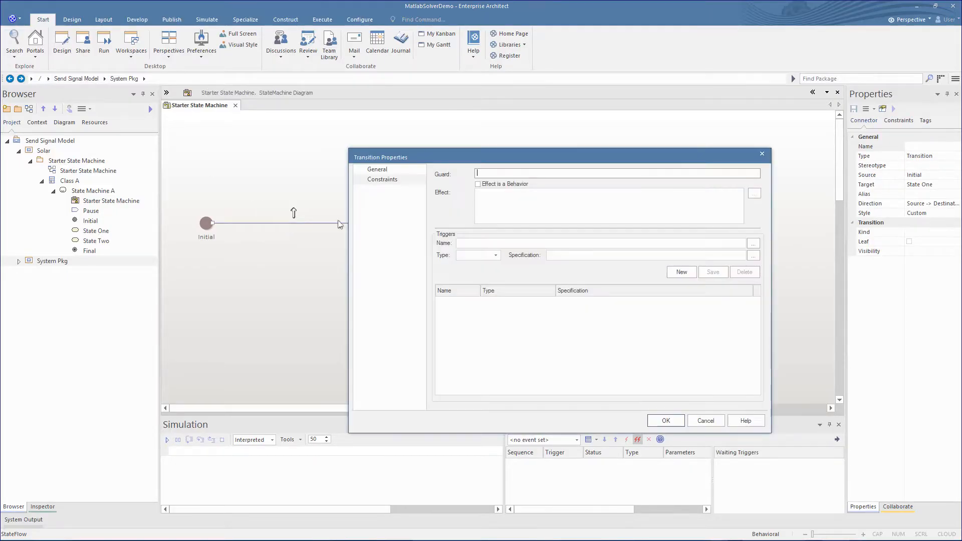
{"action": "type", "text": "var matlab = new Solver('matlab');"}
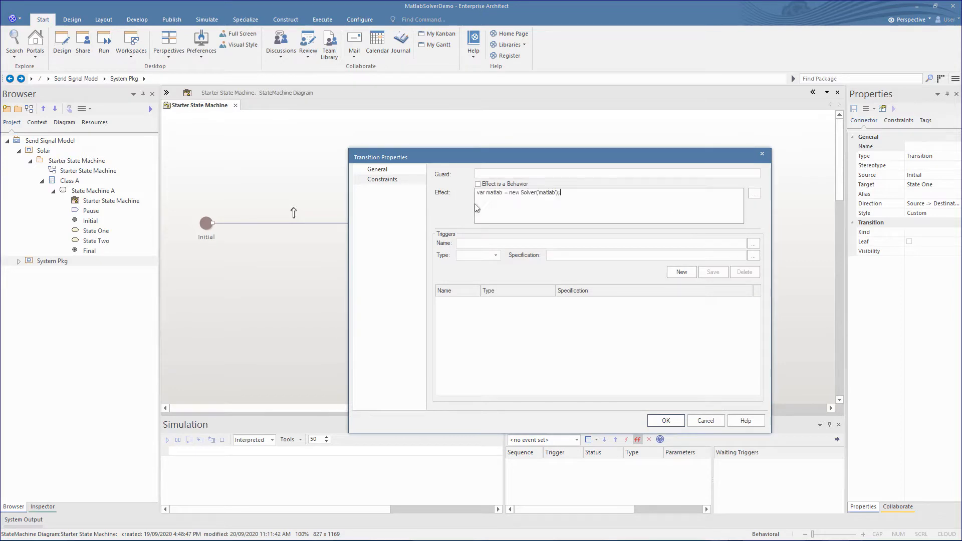
{"action": "mouse_move", "coordinate": [666, 427]}
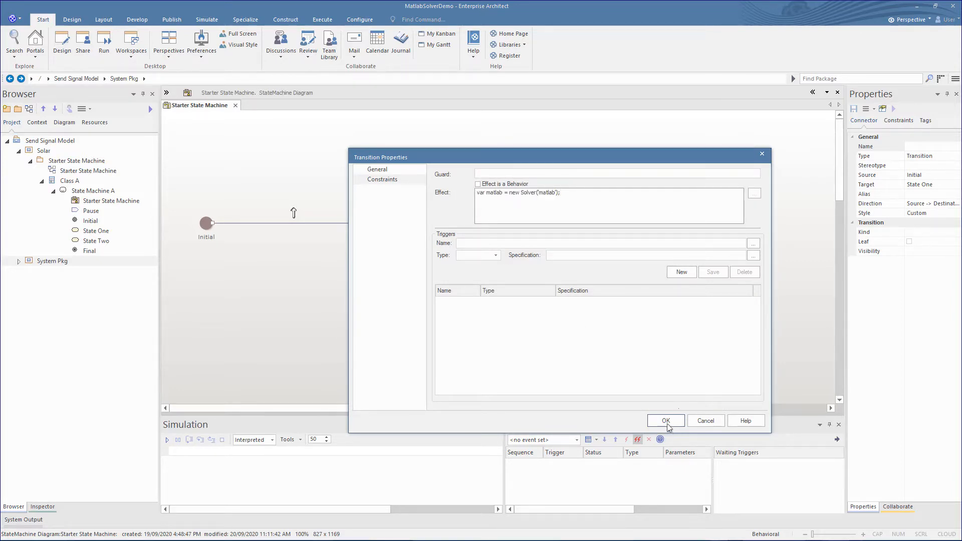
{"action": "left_click", "coordinate": [665, 420]}
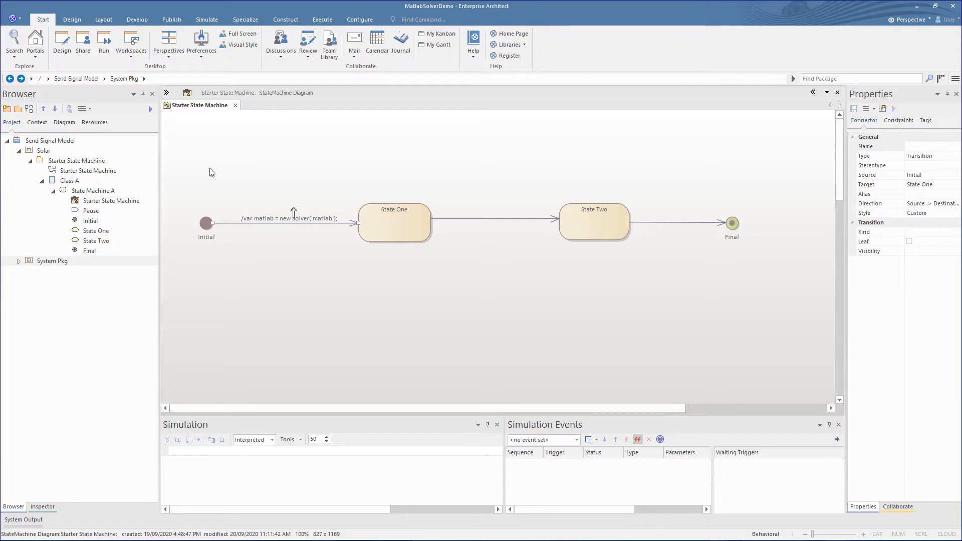
{"action": "left_click", "coordinate": [61, 41]}
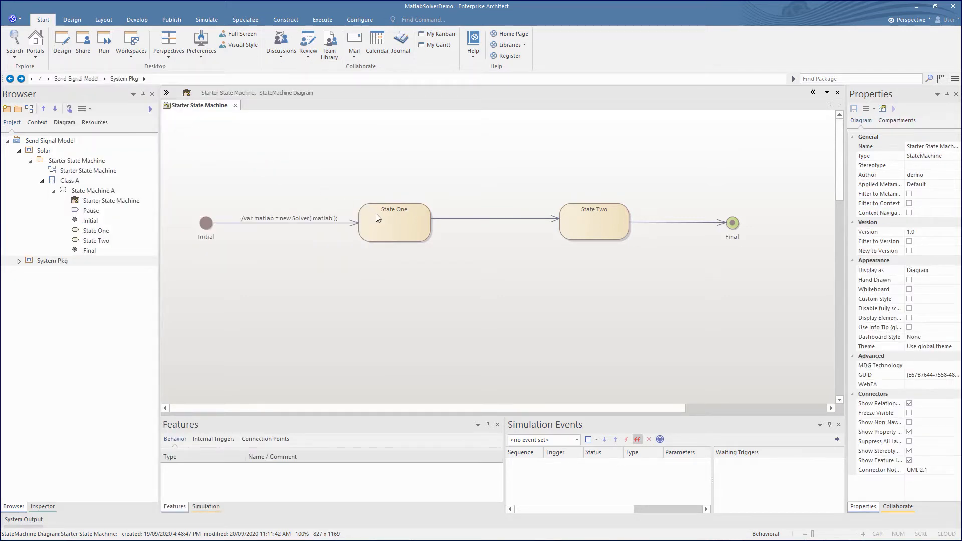
Add a 'setValue' entry behavior to State One.
{"action": "left_click", "coordinate": [394, 222]}
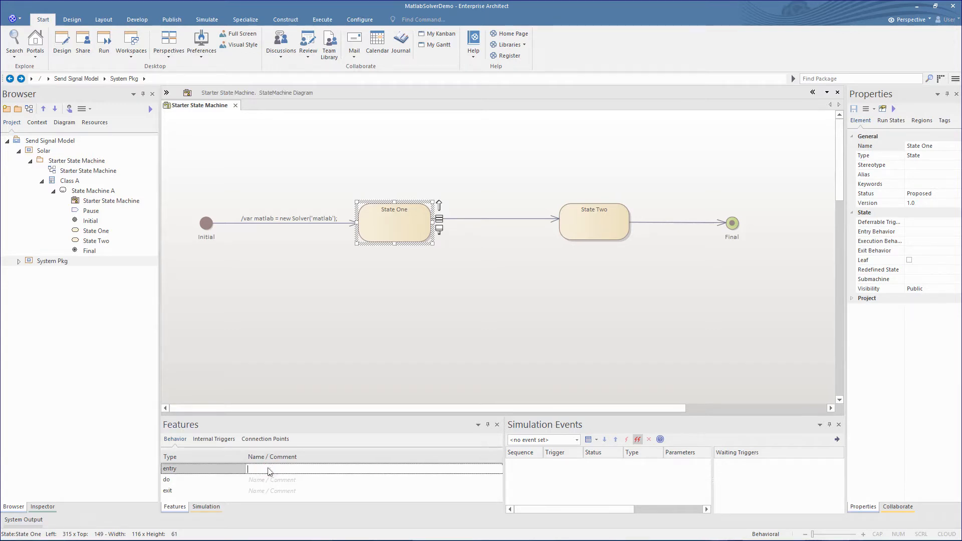
{"action": "type", "text": "setValues"}
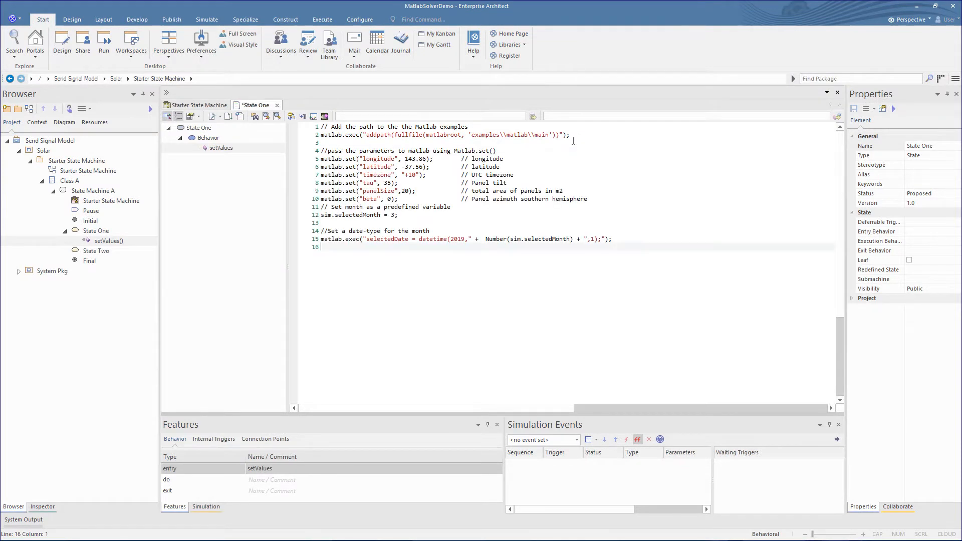
Save the setValues script and go back to the Starter State Machine diagram.
{"action": "left_click", "coordinate": [335, 254]}
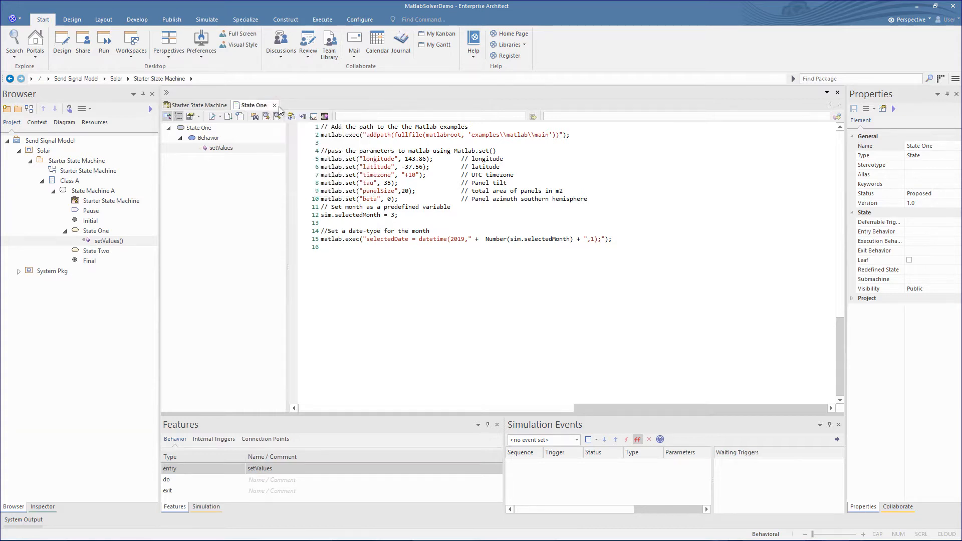
{"action": "left_click", "coordinate": [199, 105]}
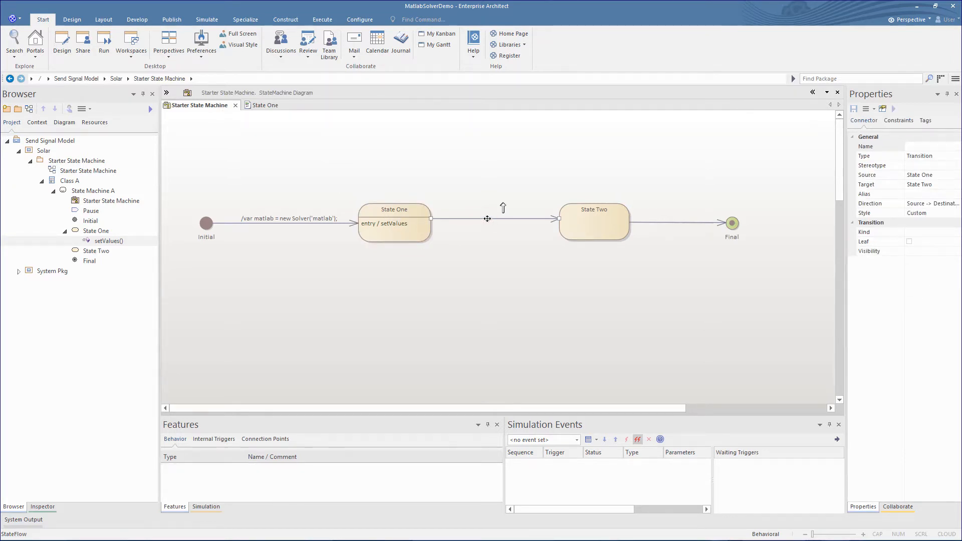
Give the State One→State Two transition a MATLAB radiation and power effect with comment.
{"action": "double_click", "coordinate": [487, 218]}
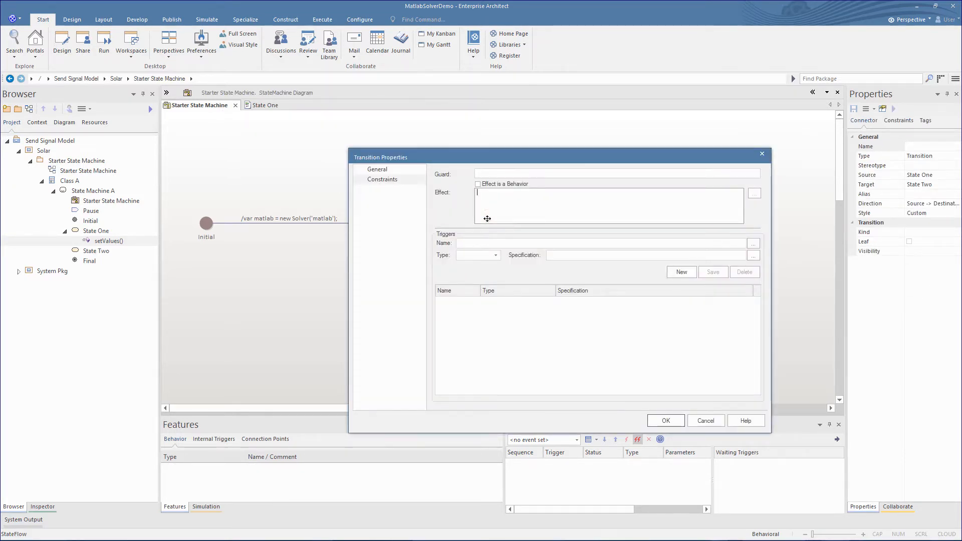
{"action": "type", "text": "// call Matlab to return solar the radiation and power"}
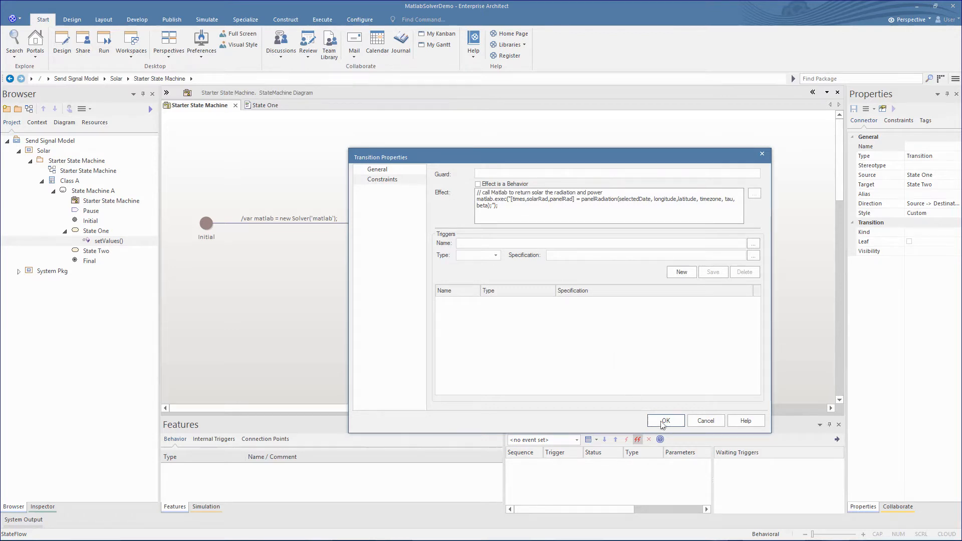
{"action": "left_click", "coordinate": [665, 420]}
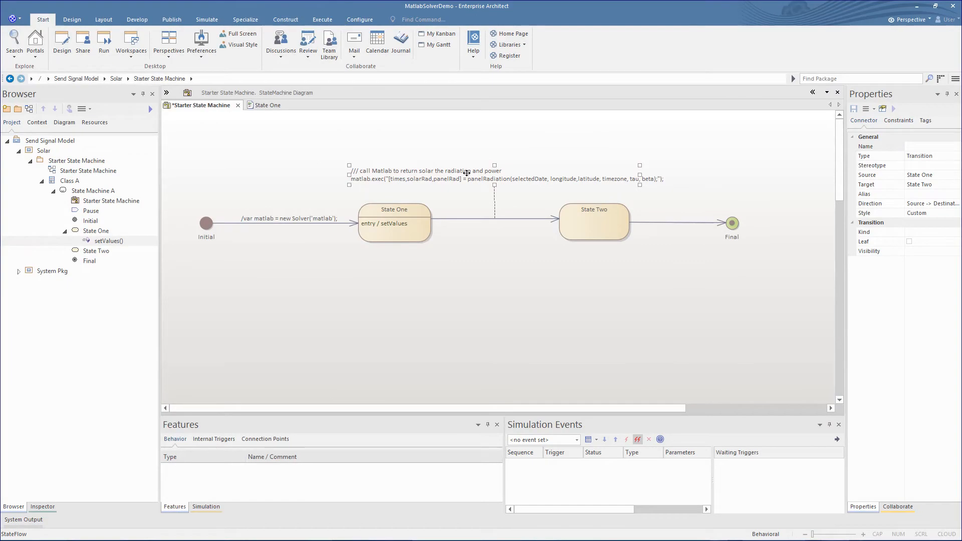
{"action": "left_click", "coordinate": [593, 222]}
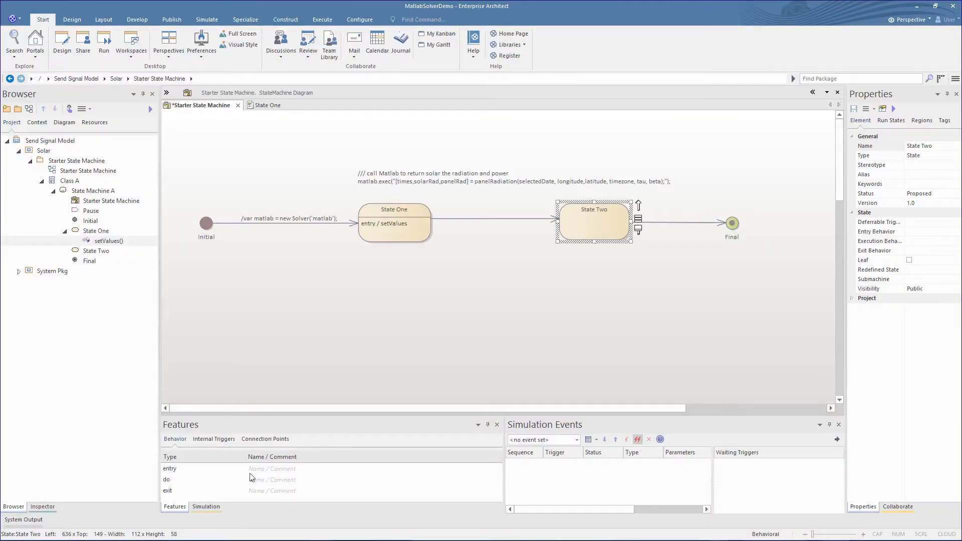
Add a 'plot' entry behavior to State Two with its MATLAB charting code.
{"action": "type", "text": "plot"}
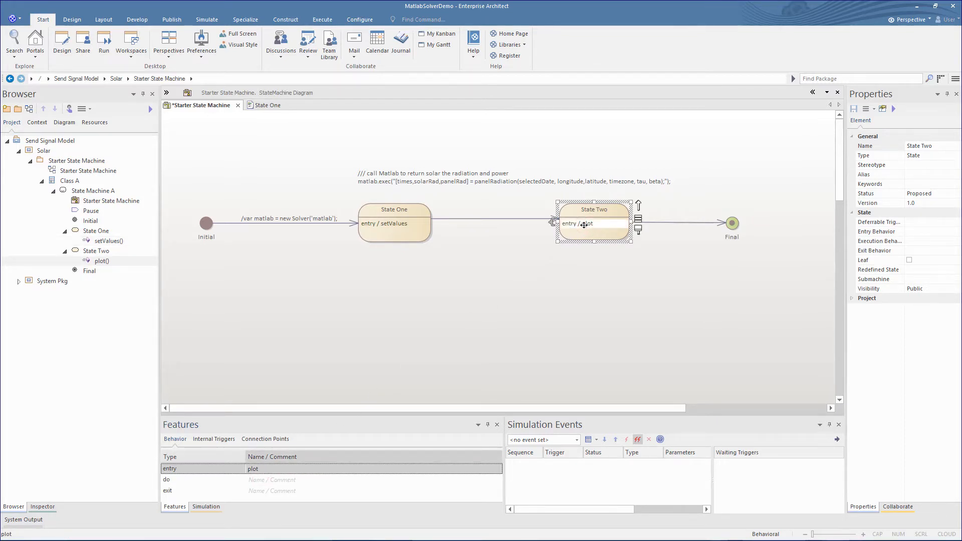
{"action": "double_click", "coordinate": [593, 224]}
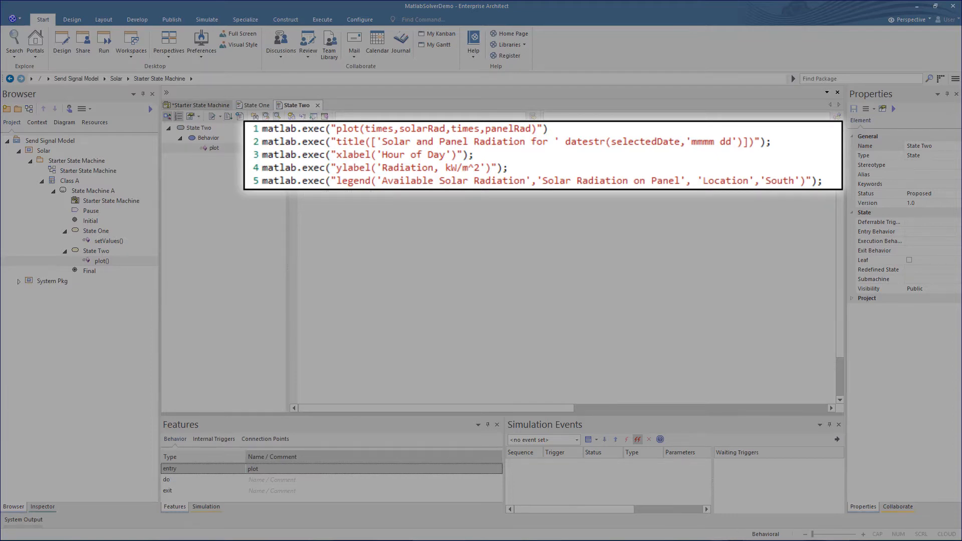
{"action": "left_click", "coordinate": [201, 104]}
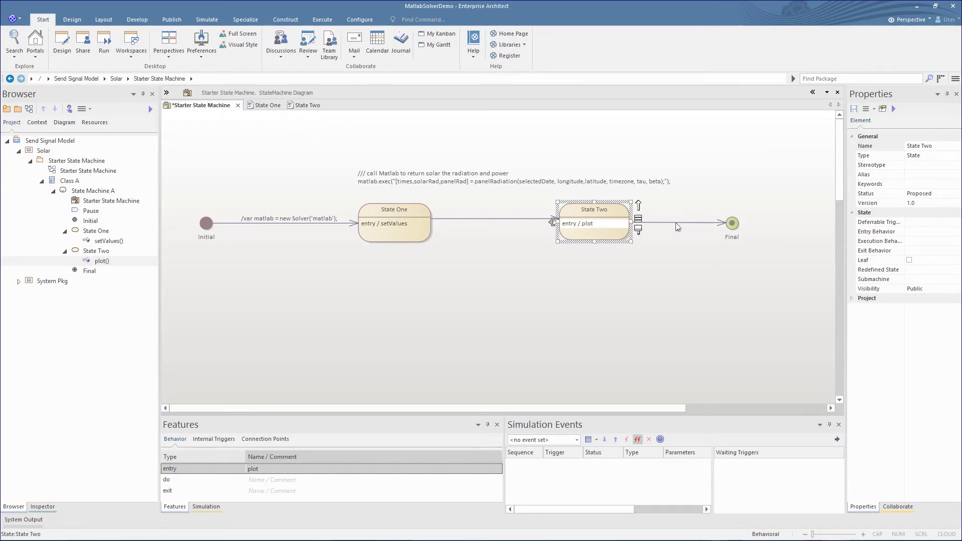
{"action": "double_click", "coordinate": [684, 222]}
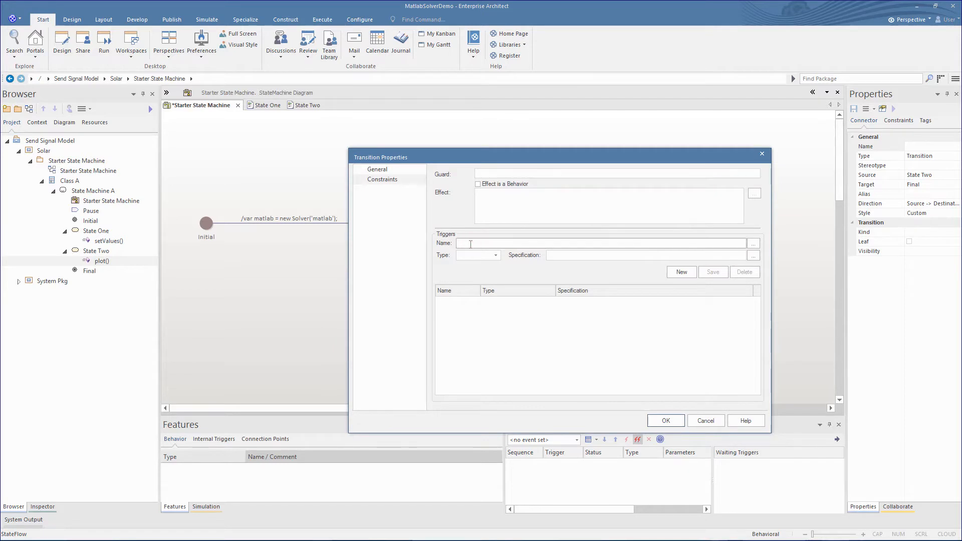
Add a 'Pause' trigger to the State Two→Final transition.
{"action": "type", "text": "Pause"}
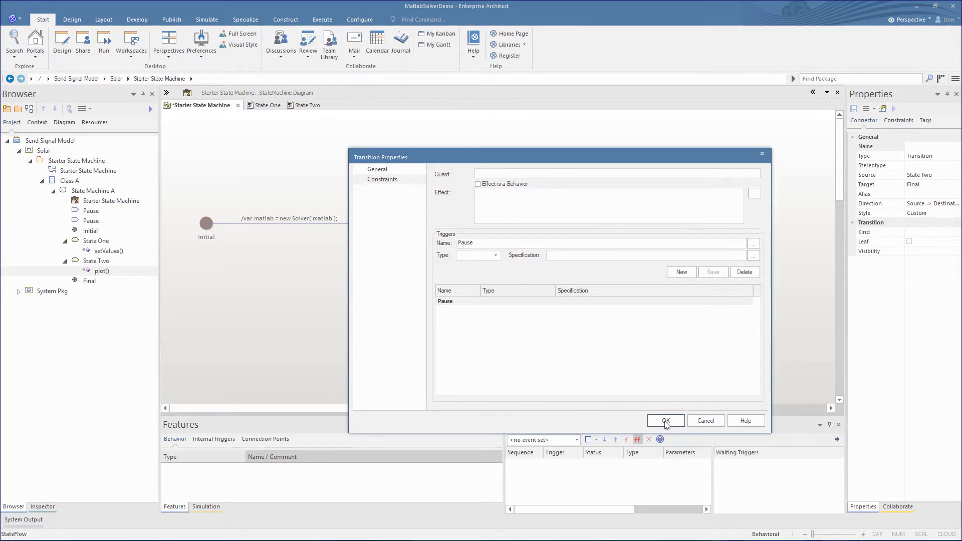
{"action": "left_click", "coordinate": [666, 420]}
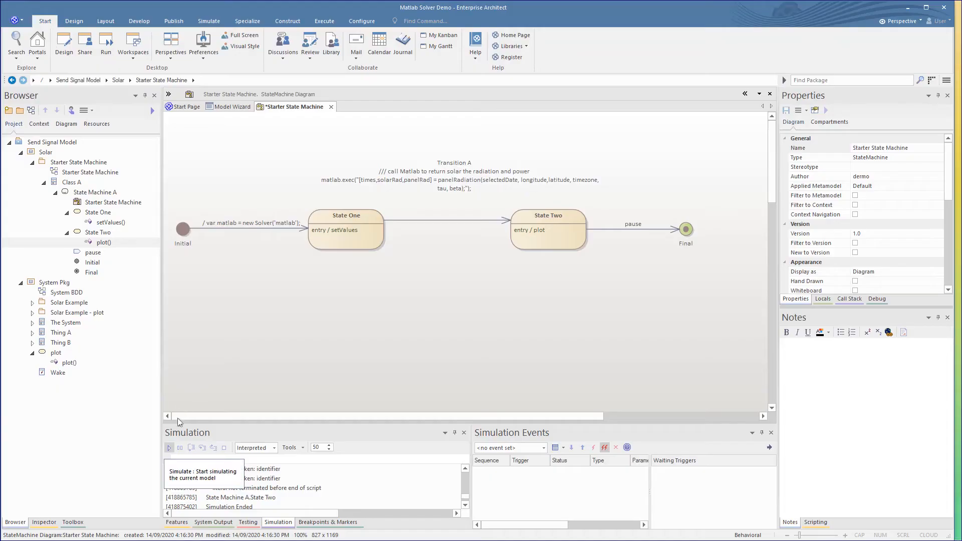
Start simulating the solar state machine from the Simulation window toolbar.
{"action": "left_click", "coordinate": [169, 448]}
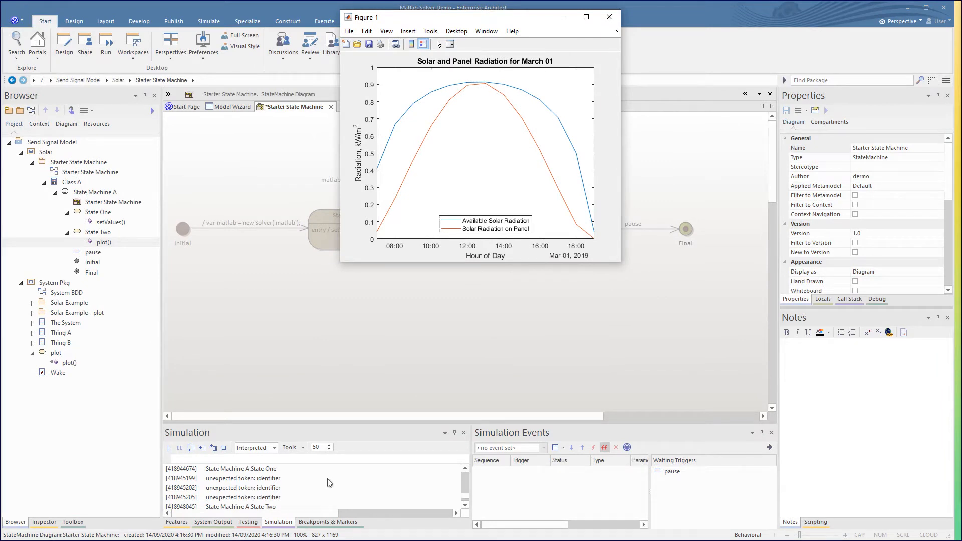
Close MATLAB's Figure 1 radiation chart for March 01 once it appears.
{"action": "left_click", "coordinate": [608, 17]}
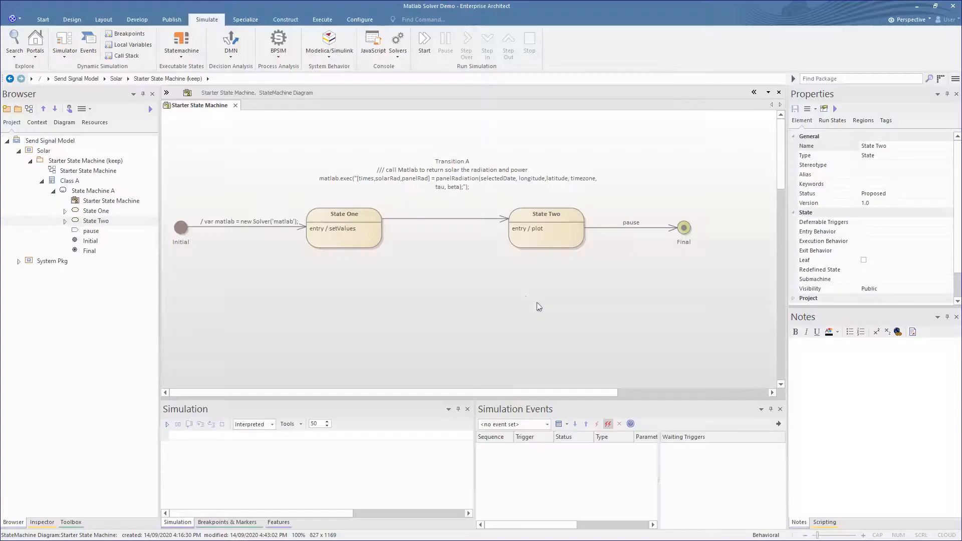
Append 'sim.i = 0;' to State One's setValues script and save it.
{"action": "left_click", "coordinate": [353, 229]}
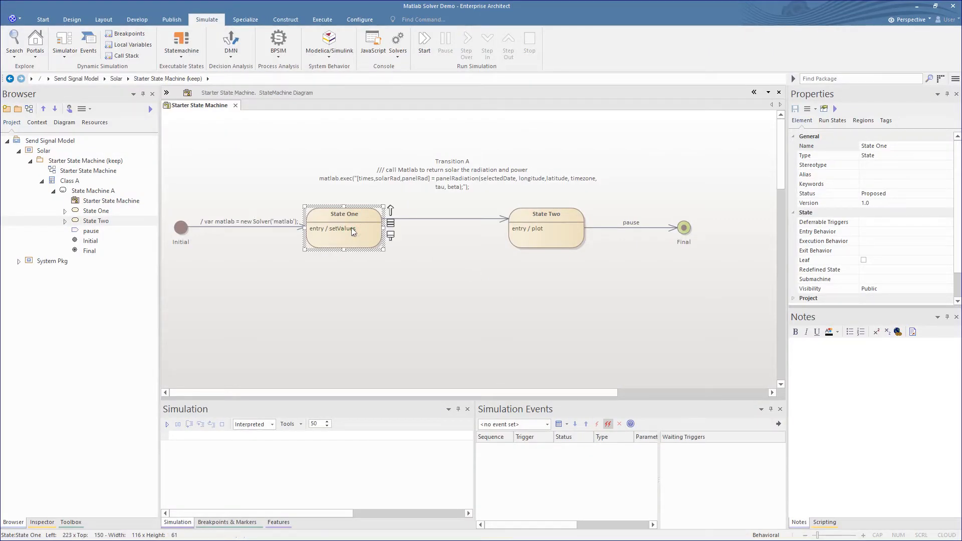
{"action": "double_click", "coordinate": [333, 228]}
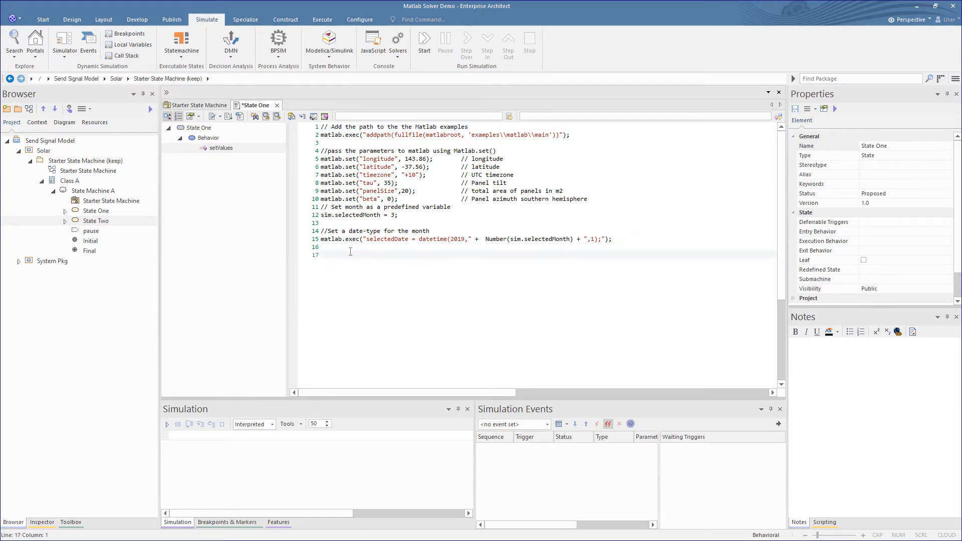
{"action": "type", "text": "sim.i = 0;"}
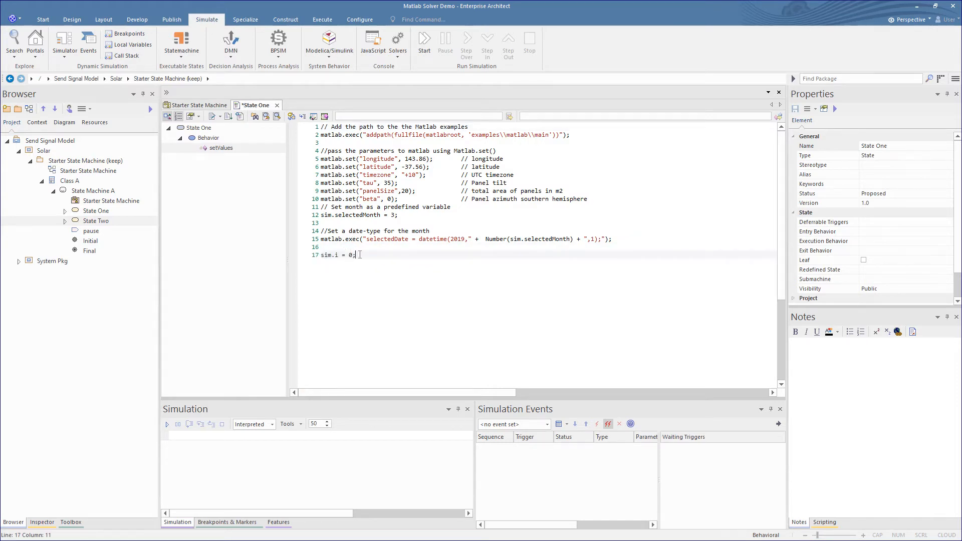
{"action": "key", "text": "Enter"}
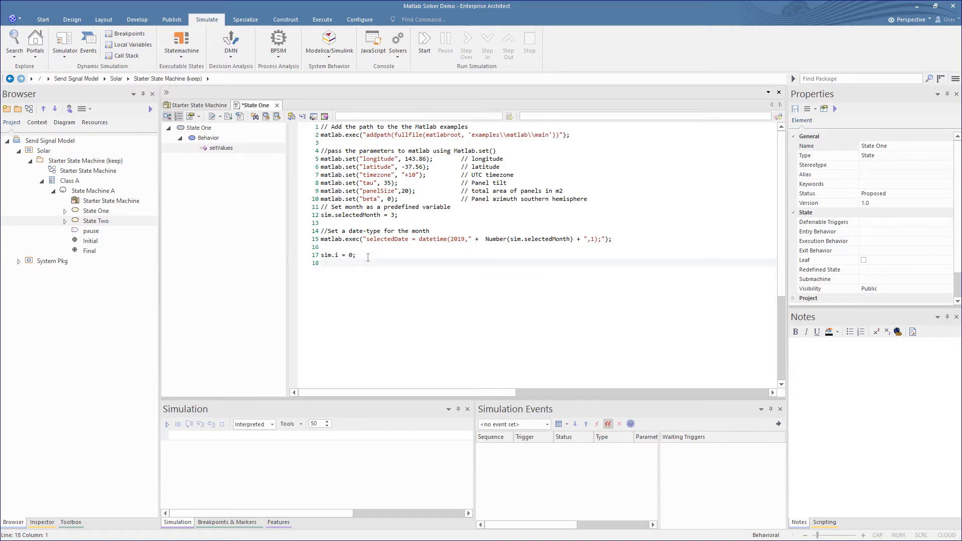
{"action": "key", "text": "Ctrl+S"}
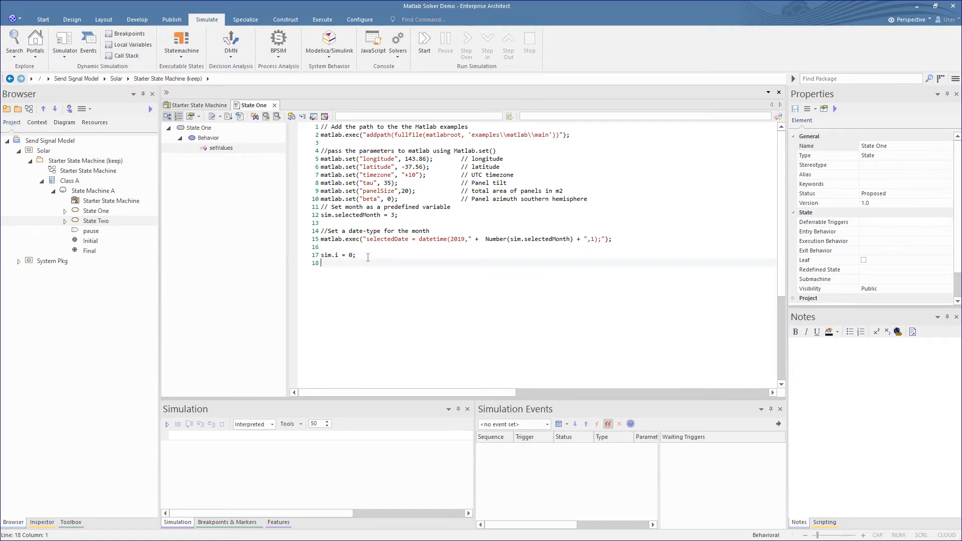
{"action": "left_click", "coordinate": [195, 105]}
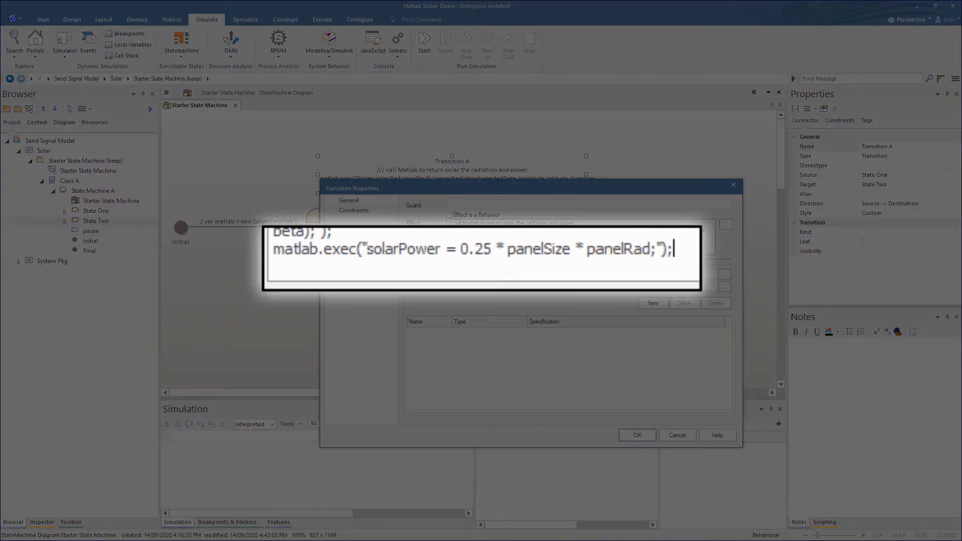
{"action": "mouse_move", "coordinate": [641, 325]}
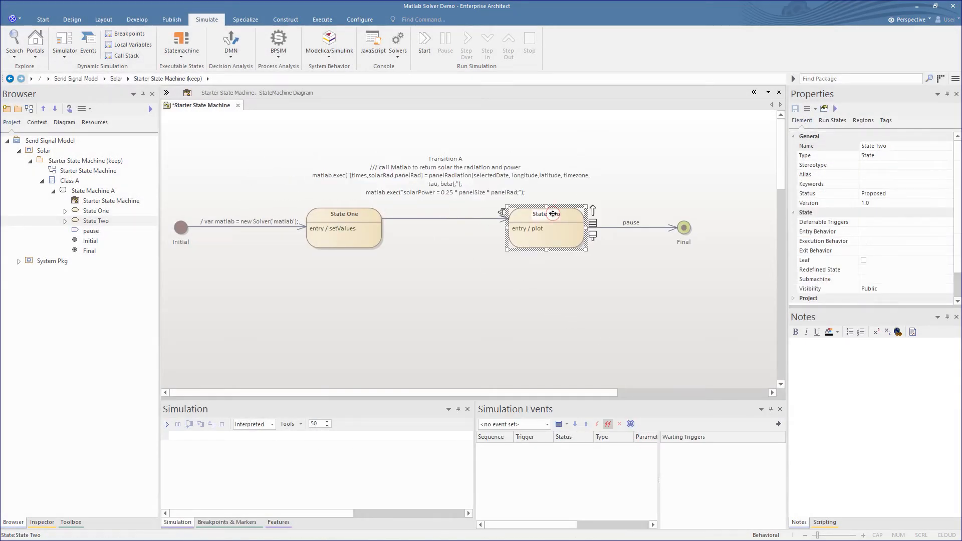
Rename State Two to 'Machine Loop' and name the new linked state OFF.
{"action": "double_click", "coordinate": [545, 214]}
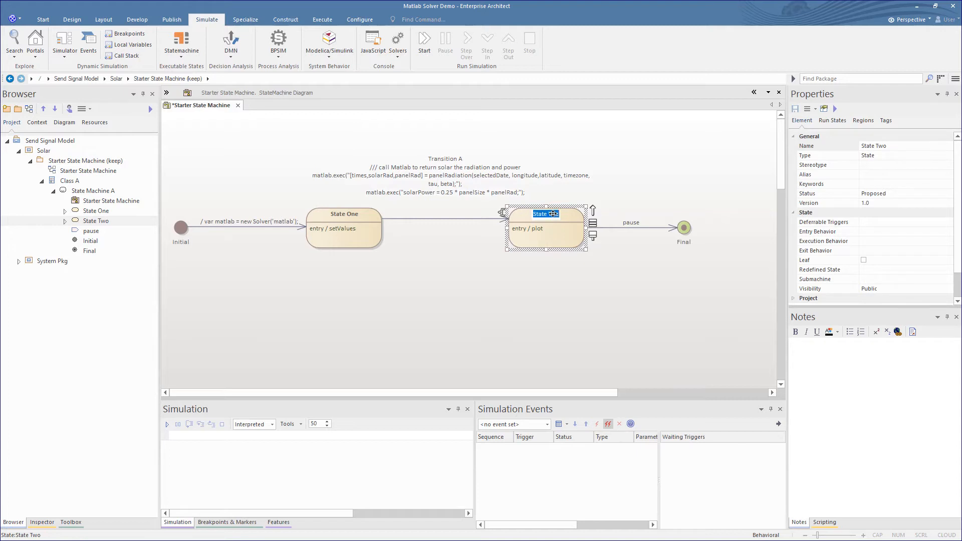
{"action": "type", "text": "Machine Loop"}
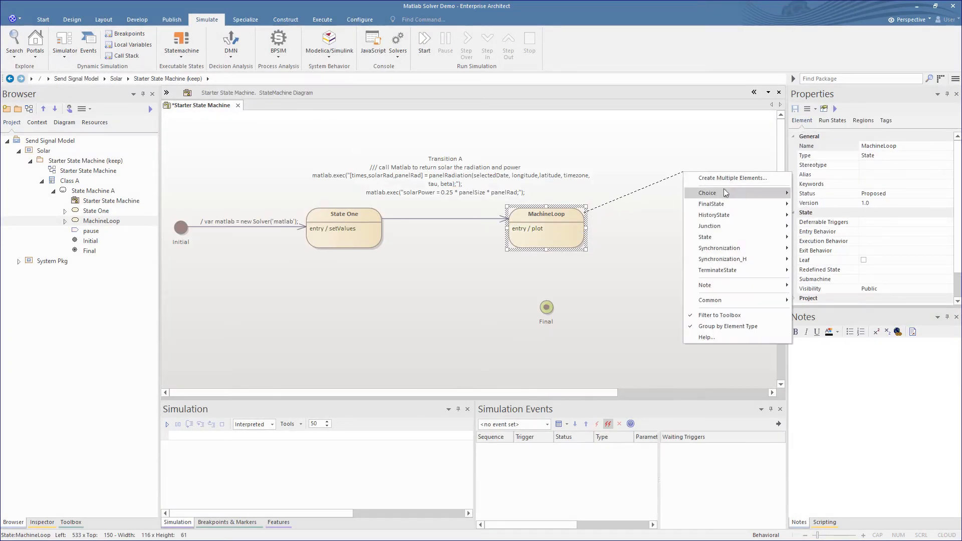
{"action": "mouse_move", "coordinate": [726, 237]}
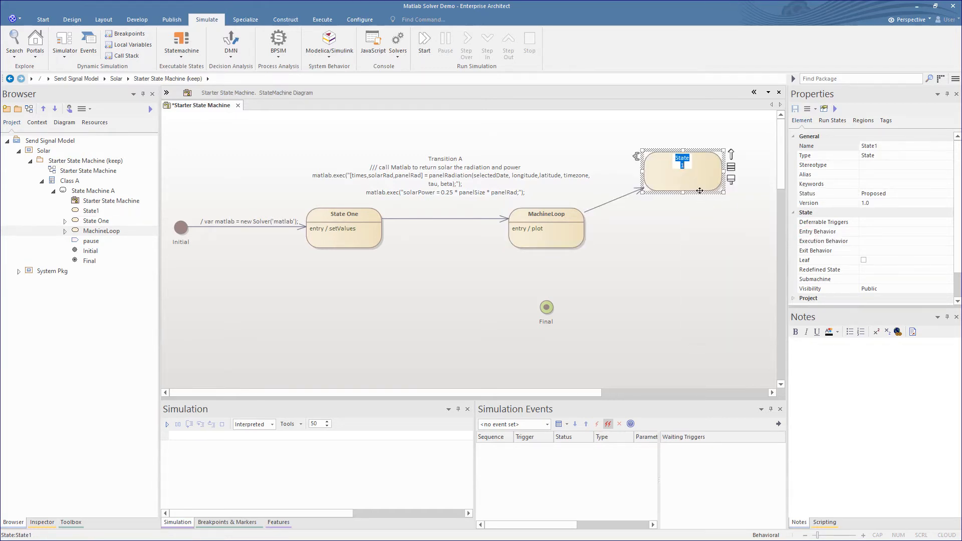
{"action": "type", "text": "OFF"}
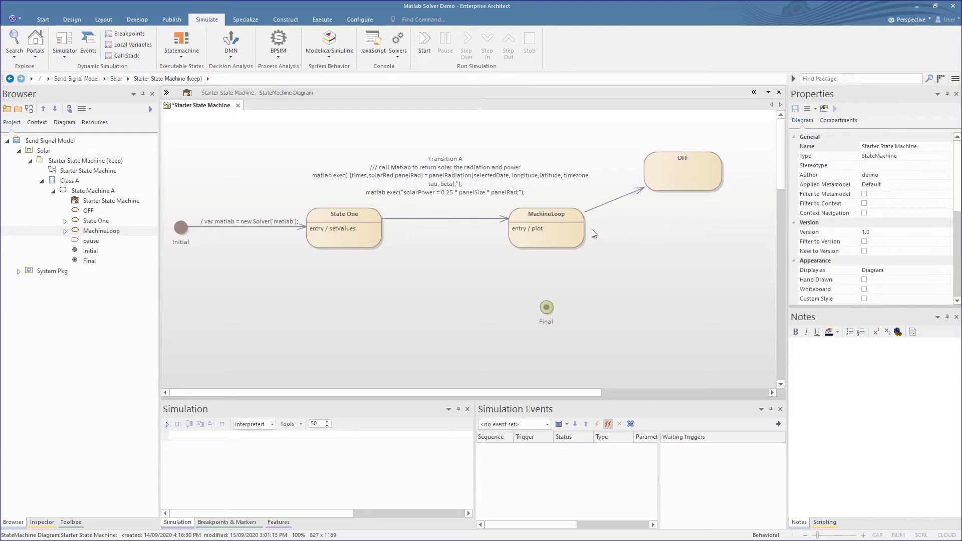
Create the ON state from MachineLoop and link OFF and ON back with transitions.
{"action": "left_click", "coordinate": [546, 228]}
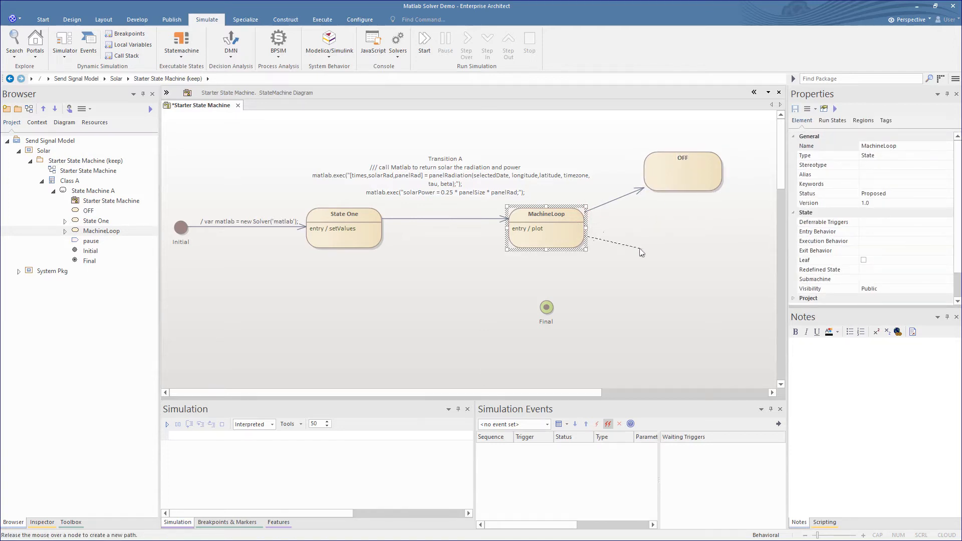
{"action": "left_click", "coordinate": [640, 252]}
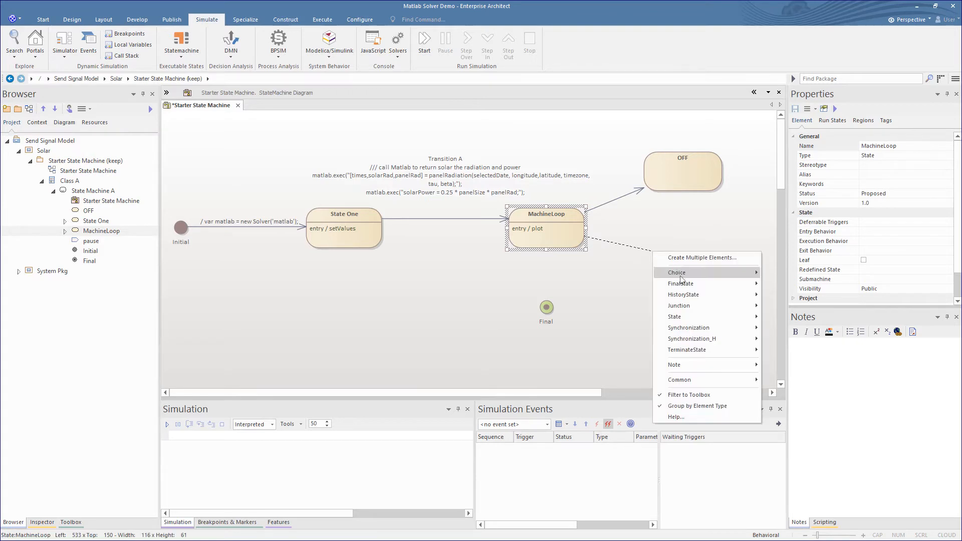
{"action": "mouse_move", "coordinate": [674, 317]}
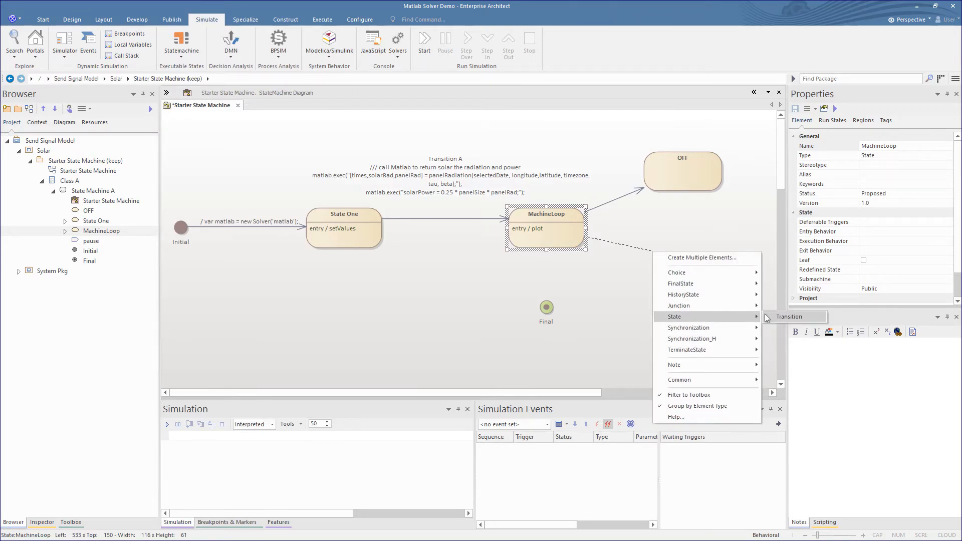
{"action": "left_click", "coordinate": [674, 317]}
{"action": "type", "text": "ON"}
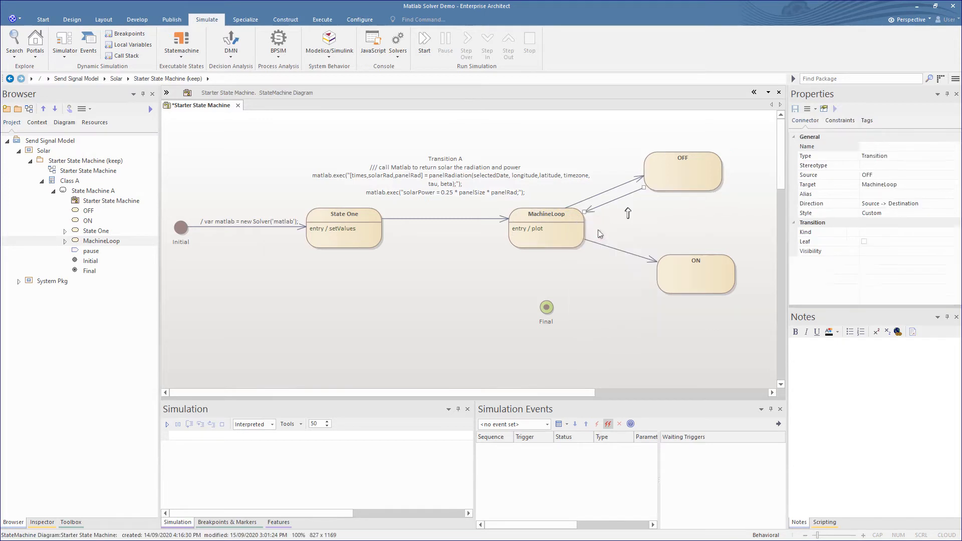
{"action": "left_click", "coordinate": [695, 275]}
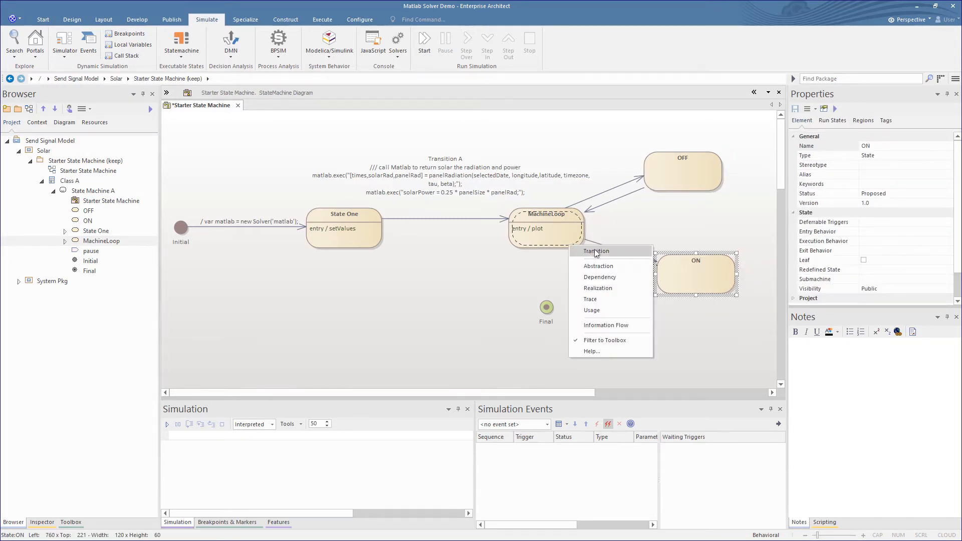
{"action": "left_click", "coordinate": [596, 251]}
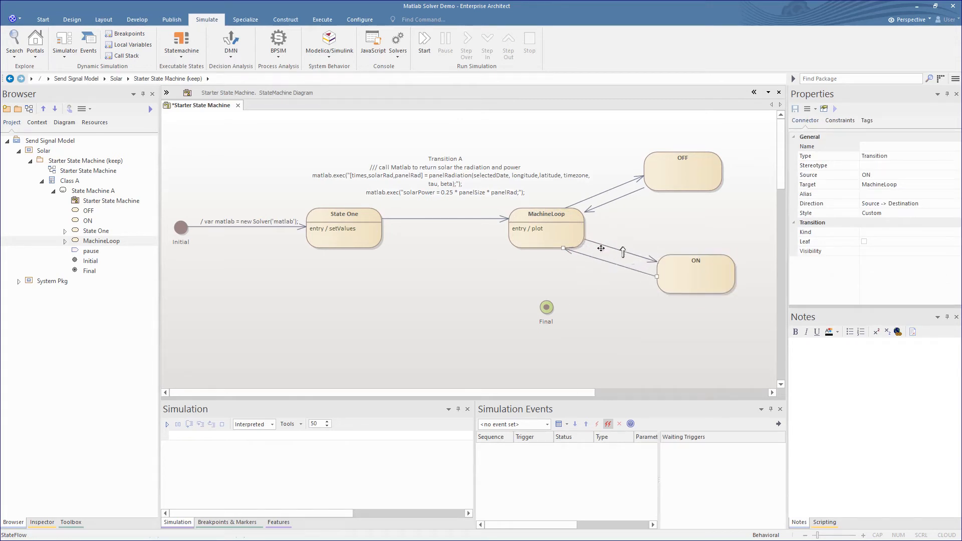
Guard MachineLoop's transitions: matlab.get('hourlyPower') < 2 to OFF, >= 2 to ON.
{"action": "double_click", "coordinate": [623, 251]}
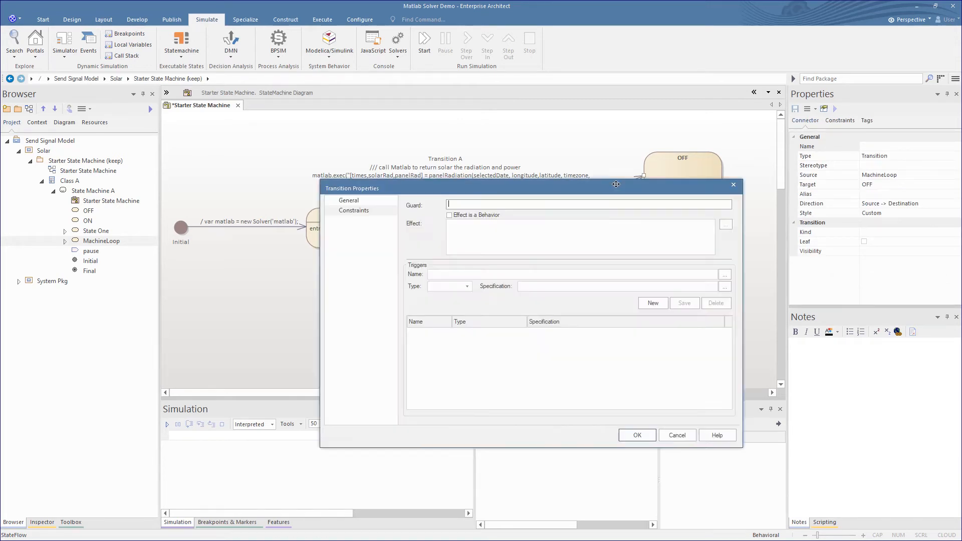
{"action": "type", "text": "matlab.get('hourlyPower') < 2"}
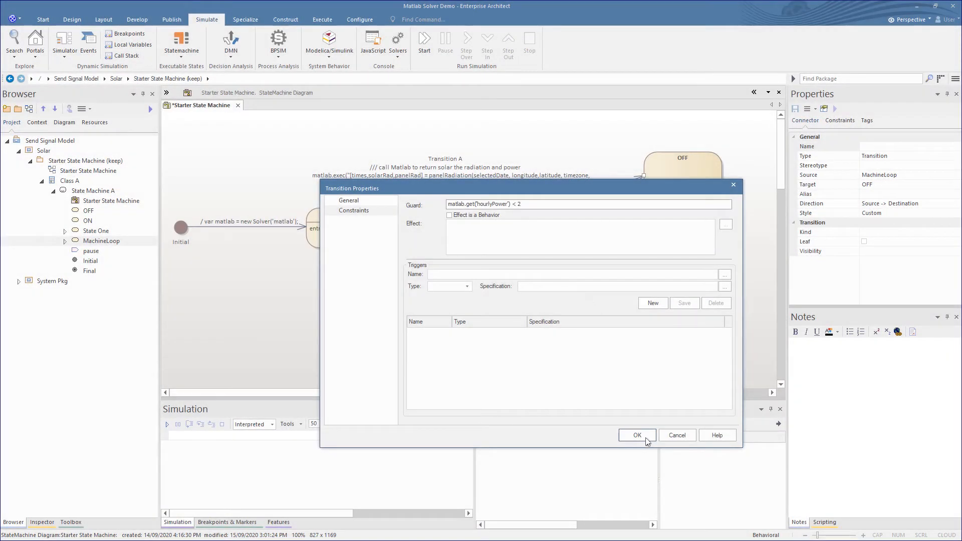
{"action": "left_click", "coordinate": [637, 434]}
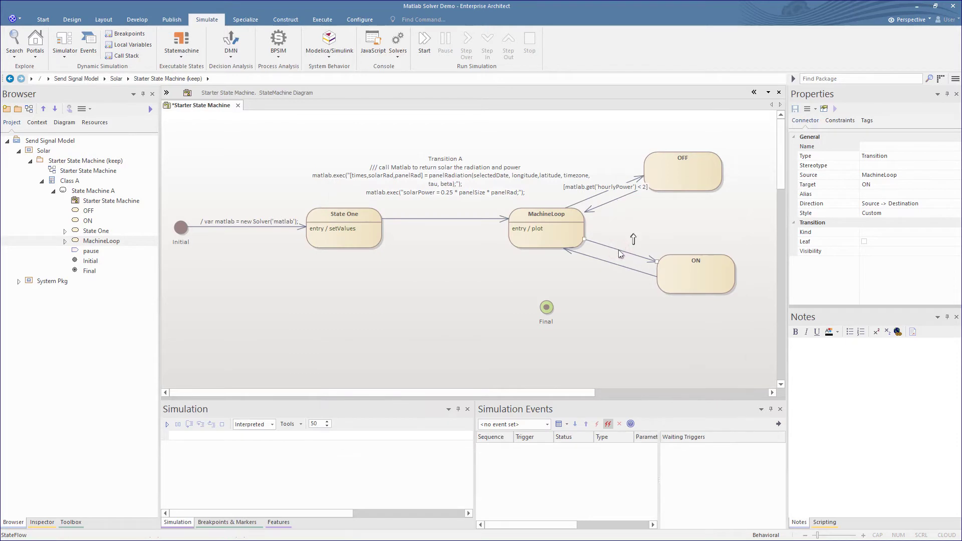
{"action": "double_click", "coordinate": [619, 252]}
{"action": "type", "text": "matlab.get('hourlyPower') >= 2"}
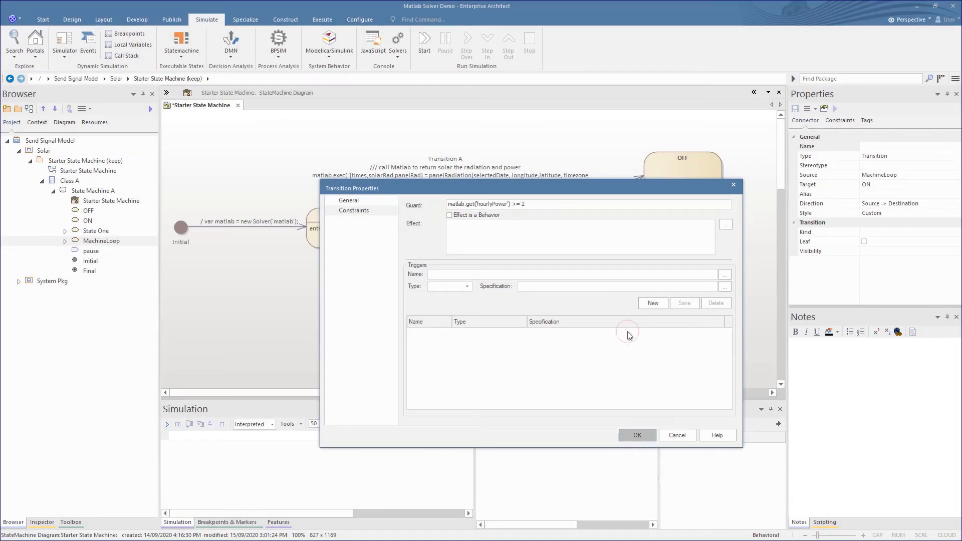
{"action": "left_click", "coordinate": [637, 435]}
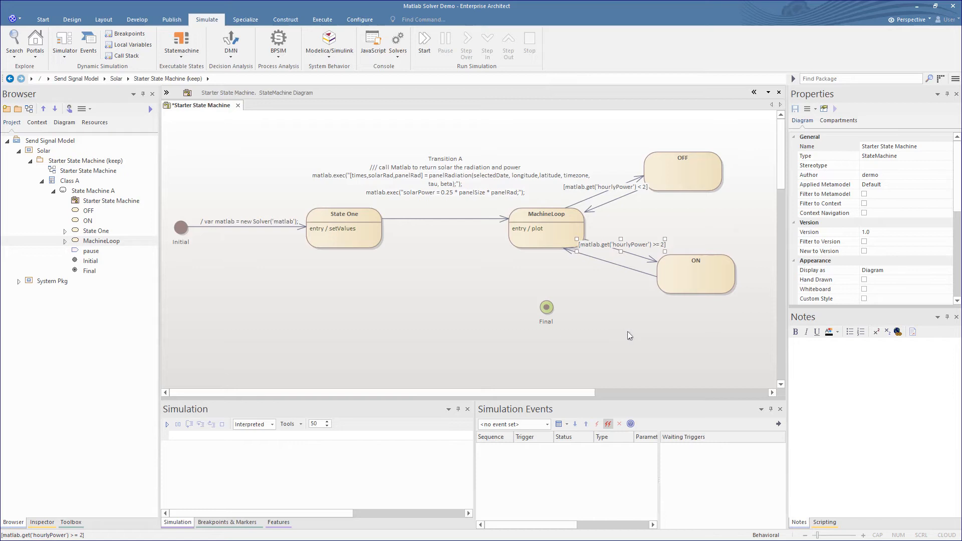
{"action": "left_click", "coordinate": [713, 274]}
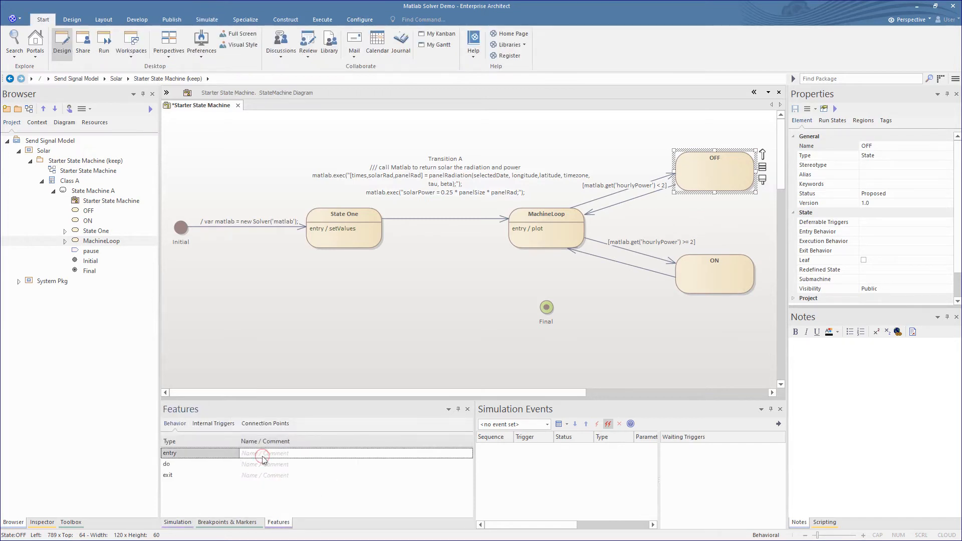
Add a showPower entry behaviour to OFF and ON, setting sim.hourTime from MATLAB's timeStr.
{"action": "type", "text": "showPower"}
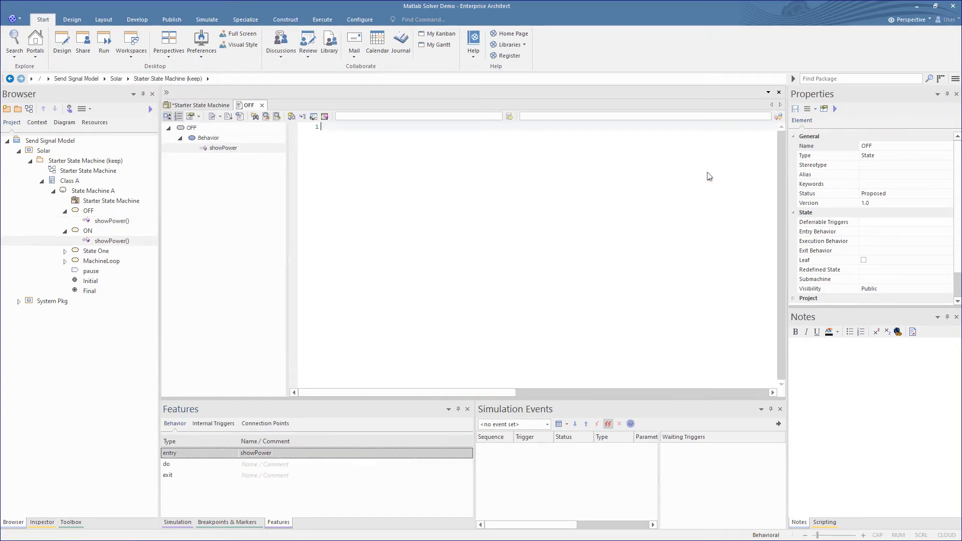
{"action": "type", "text": "sim.hourTime = matlab.get(\"timeStr\");"}
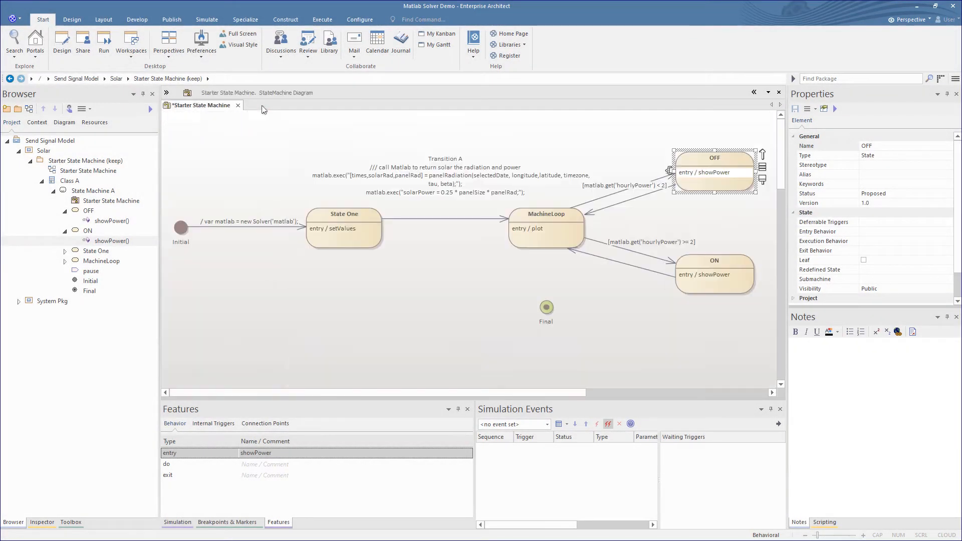
{"action": "left_click", "coordinate": [713, 274]}
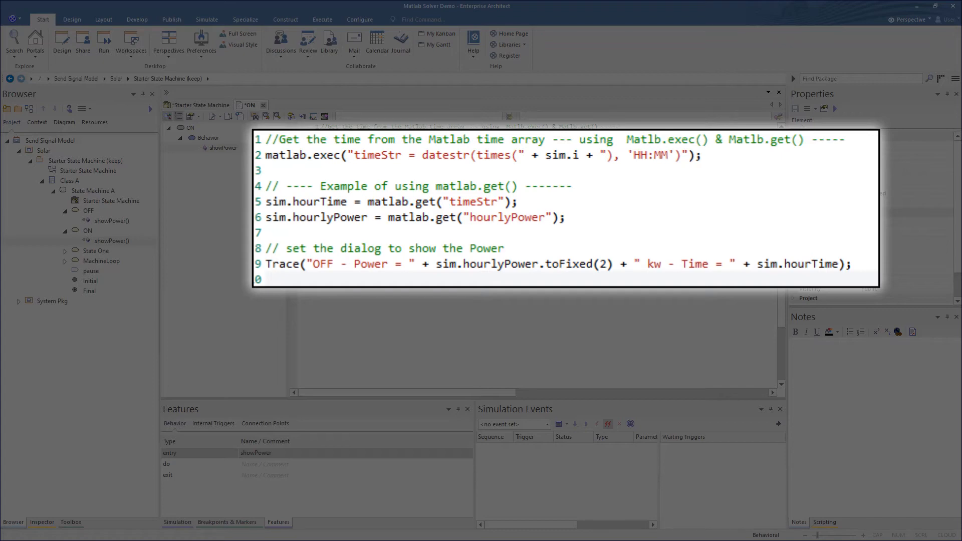
{"action": "left_click", "coordinate": [713, 279]}
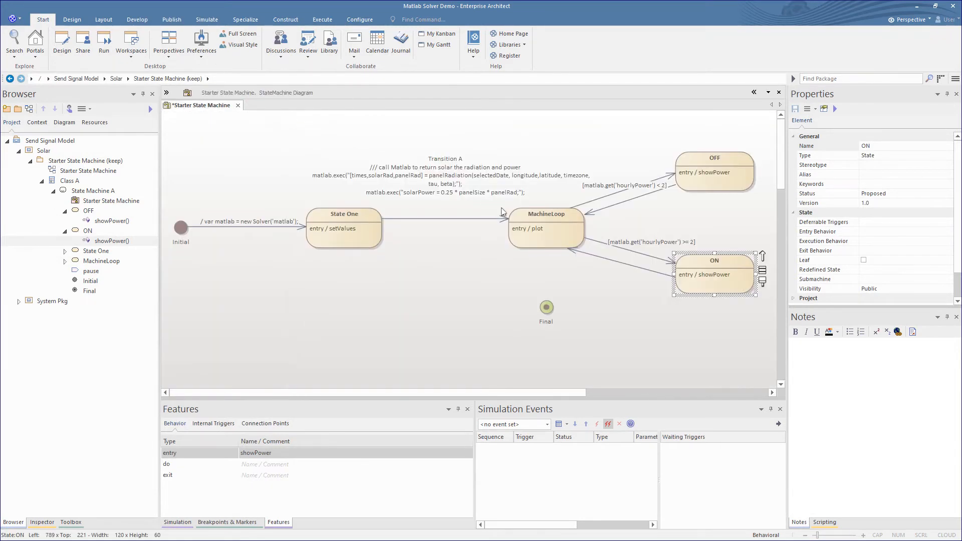
Connect MachineLoop to Final with a transition guarded by sim.i > 12.
{"action": "left_click", "coordinate": [546, 214]}
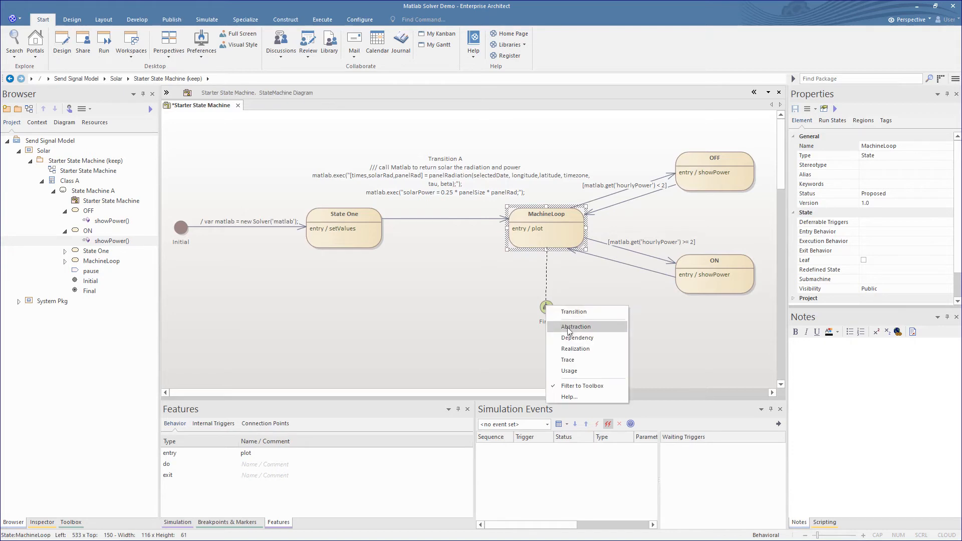
{"action": "left_click", "coordinate": [574, 311]}
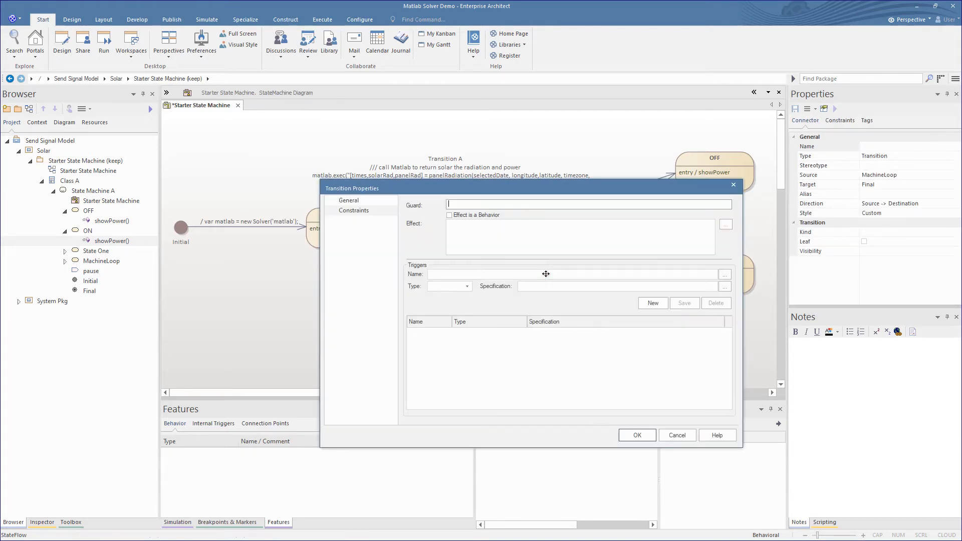
{"action": "left_click", "coordinate": [472, 204]}
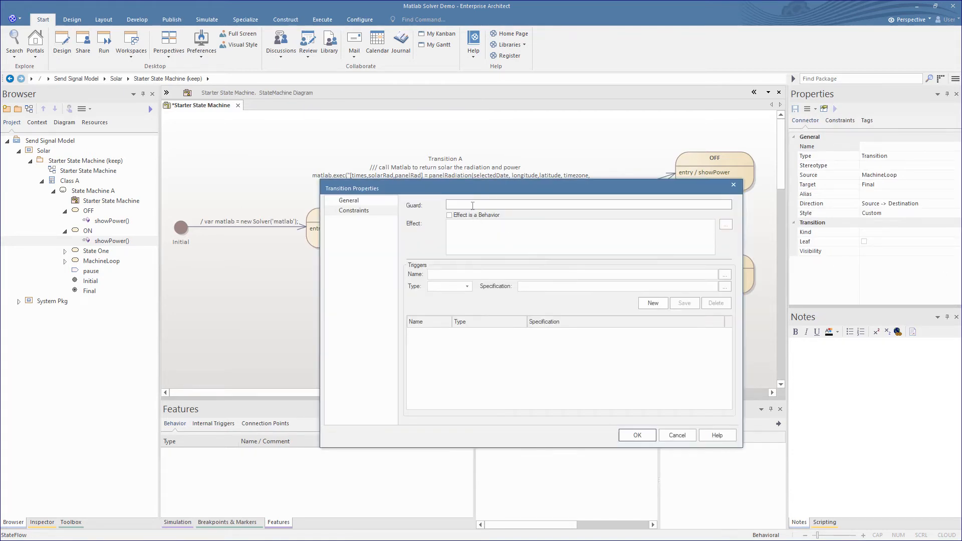
{"action": "type", "text": "sim.i > 12"}
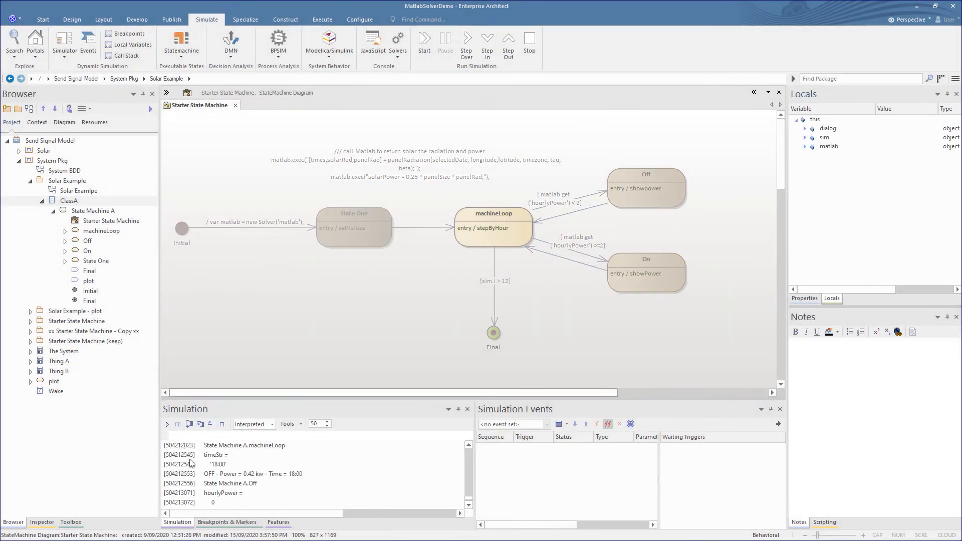
Check the breakpoints list, then stop and restart the simulation.
{"action": "left_click", "coordinate": [227, 522]}
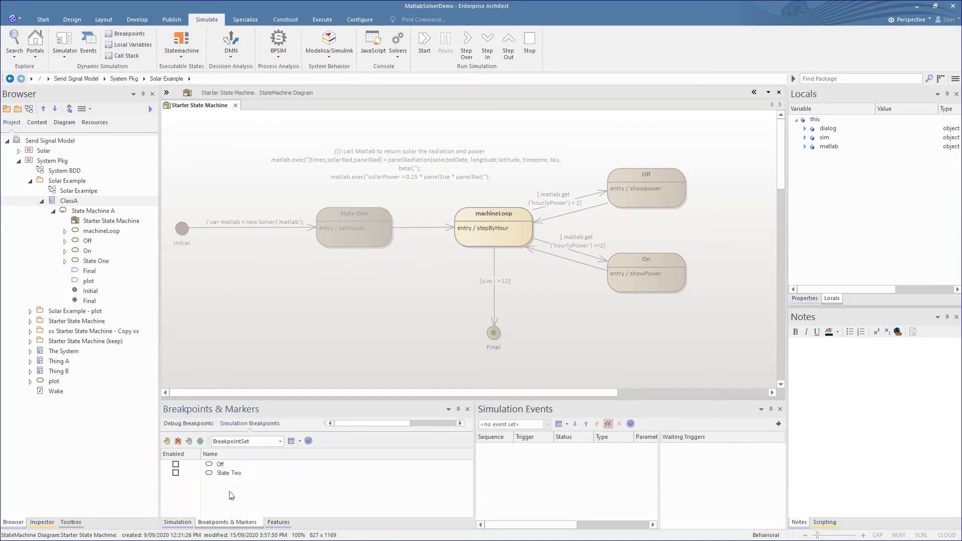
{"action": "left_click", "coordinate": [175, 464]}
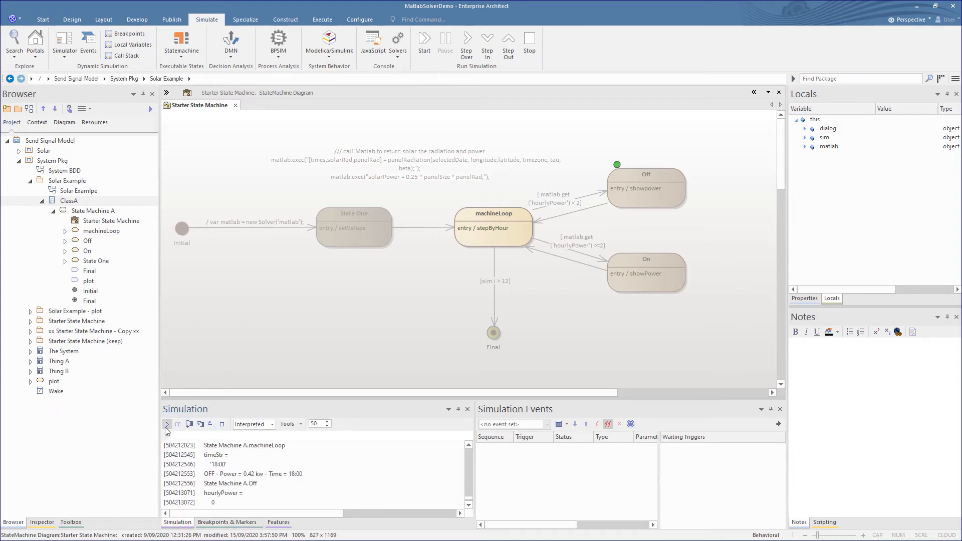
{"action": "left_click", "coordinate": [167, 424]}
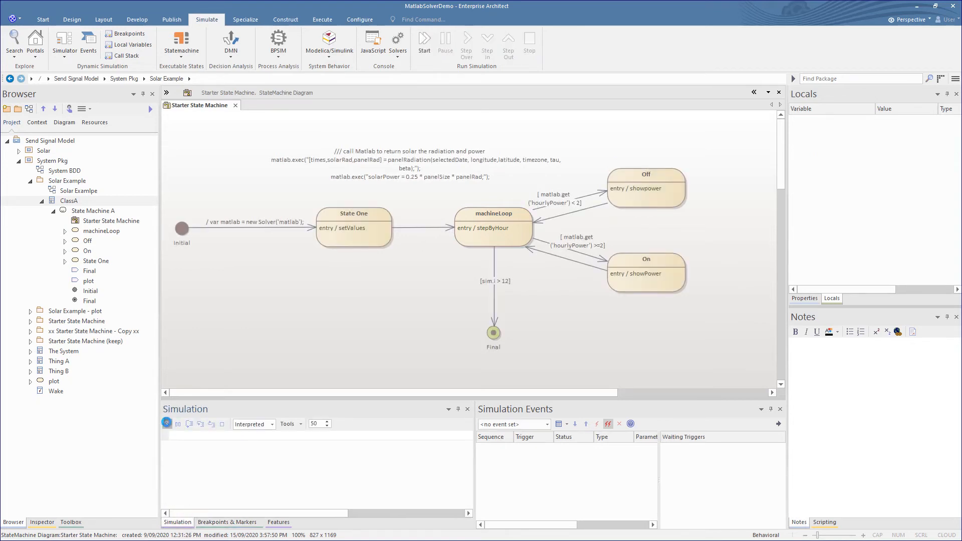
{"action": "left_click", "coordinate": [167, 424]}
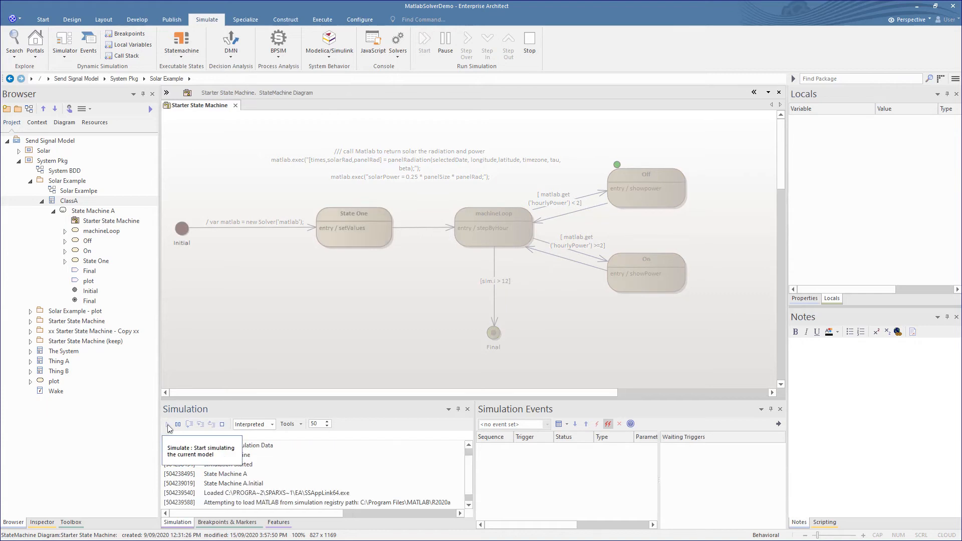
Step through to the Off state, expanding sim in Locals and stepping in.
{"action": "left_click", "coordinate": [168, 424]}
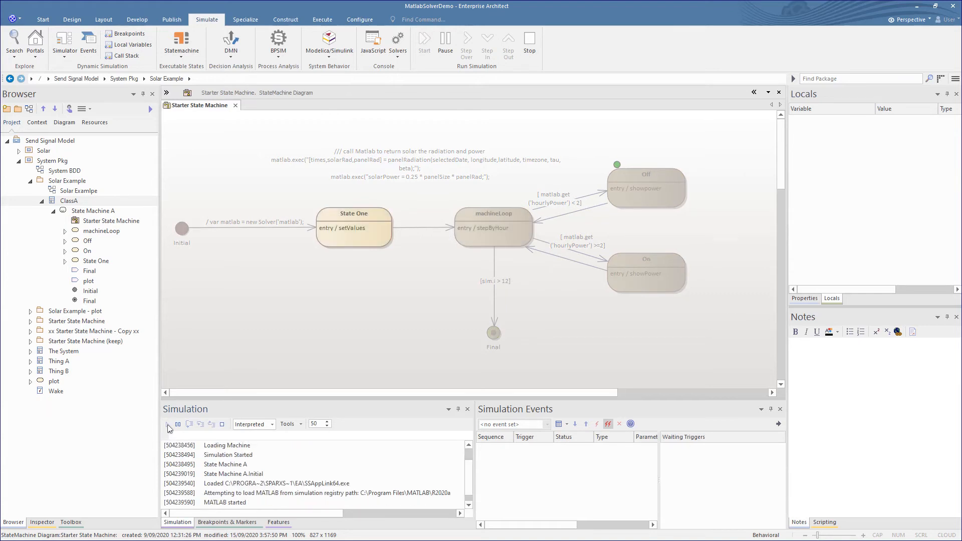
{"action": "left_click", "coordinate": [166, 424]}
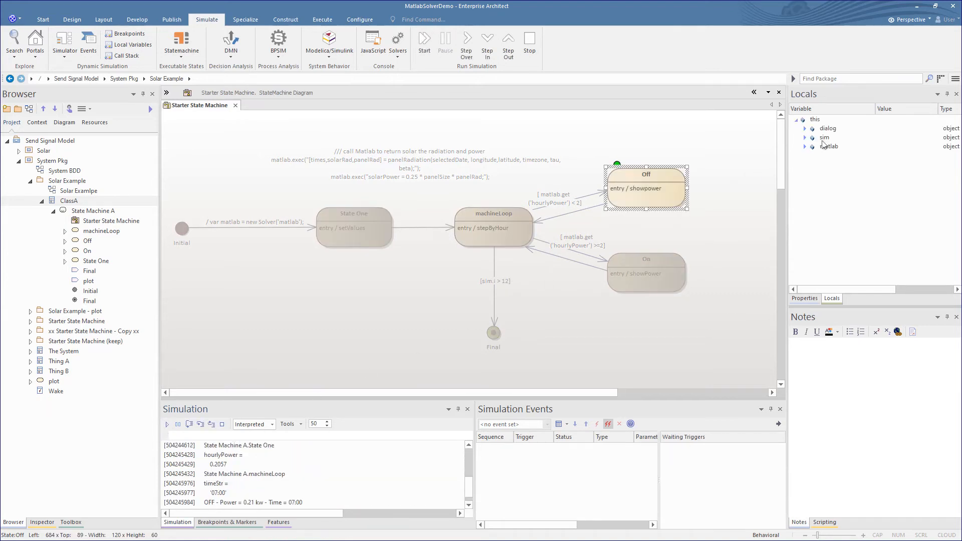
{"action": "left_click", "coordinate": [805, 137]}
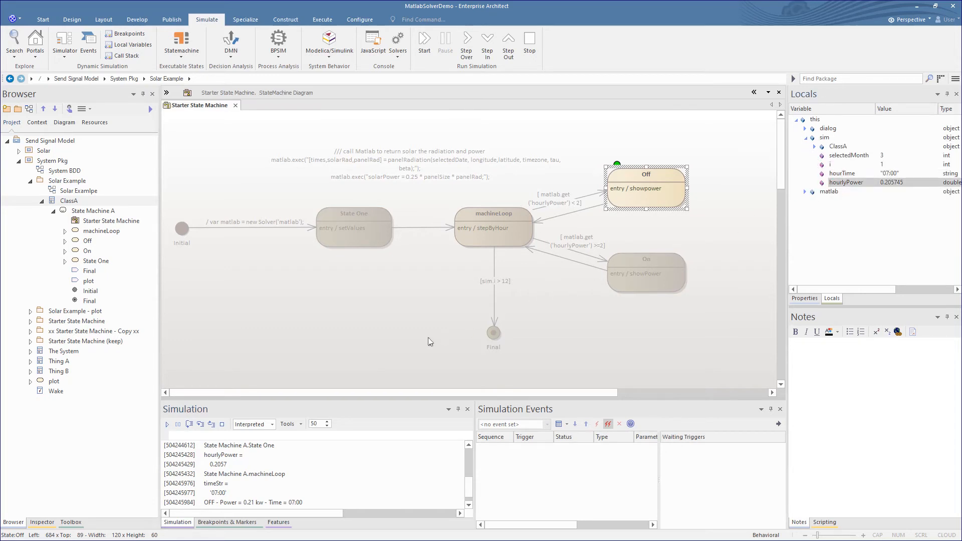
{"action": "left_click", "coordinate": [199, 424]}
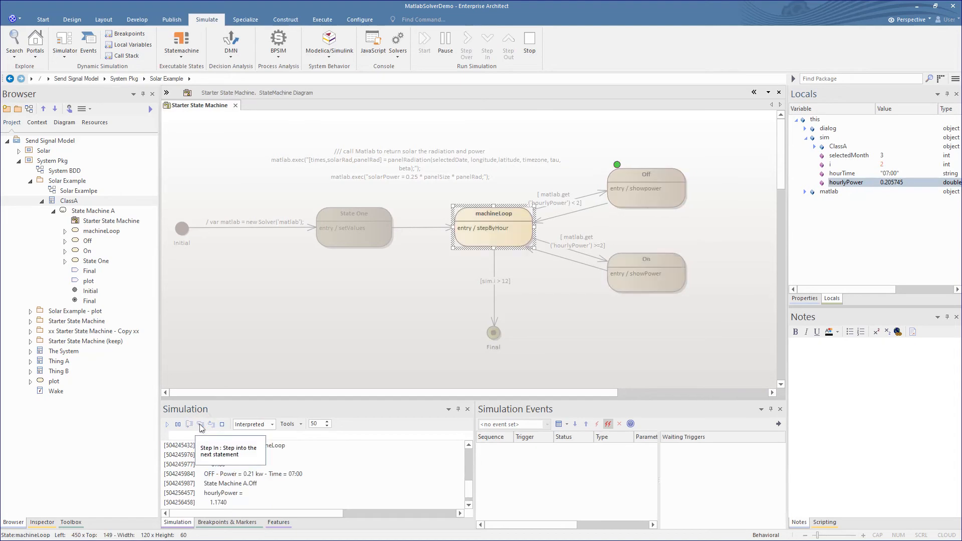
{"action": "left_click", "coordinate": [200, 424]}
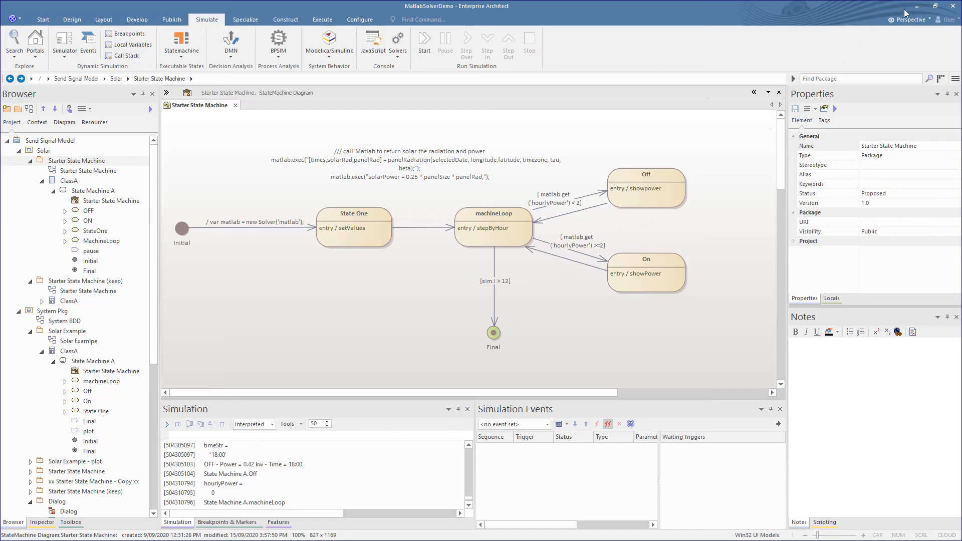
Create the Starter Win32 Model pattern and open its EstimationDetails dialog diagram.
{"action": "left_click", "coordinate": [904, 19]}
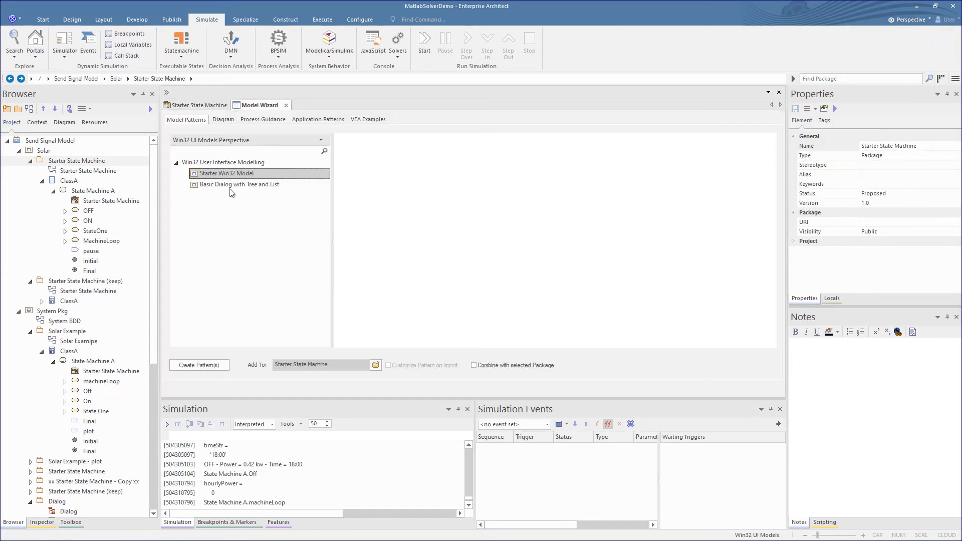
{"action": "left_click", "coordinate": [226, 172]}
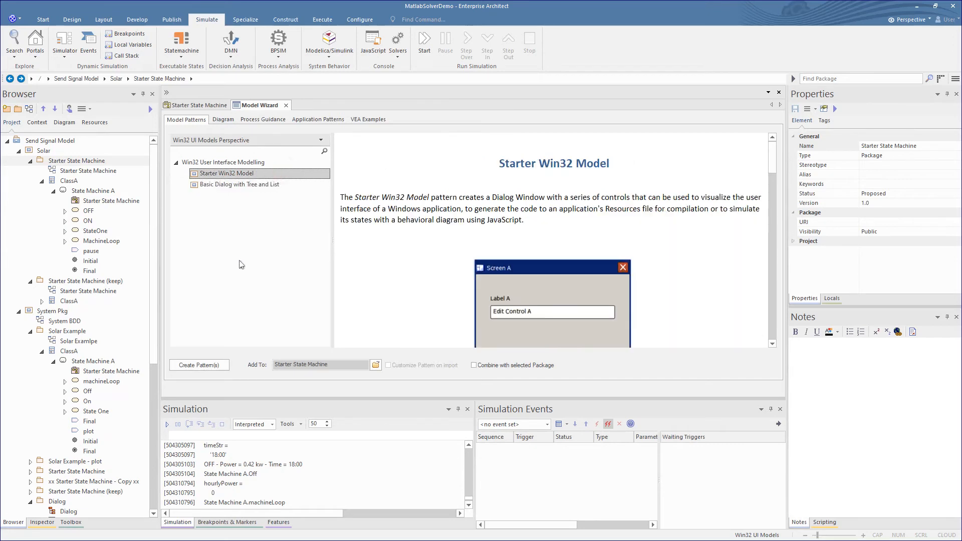
{"action": "left_click", "coordinate": [199, 364]}
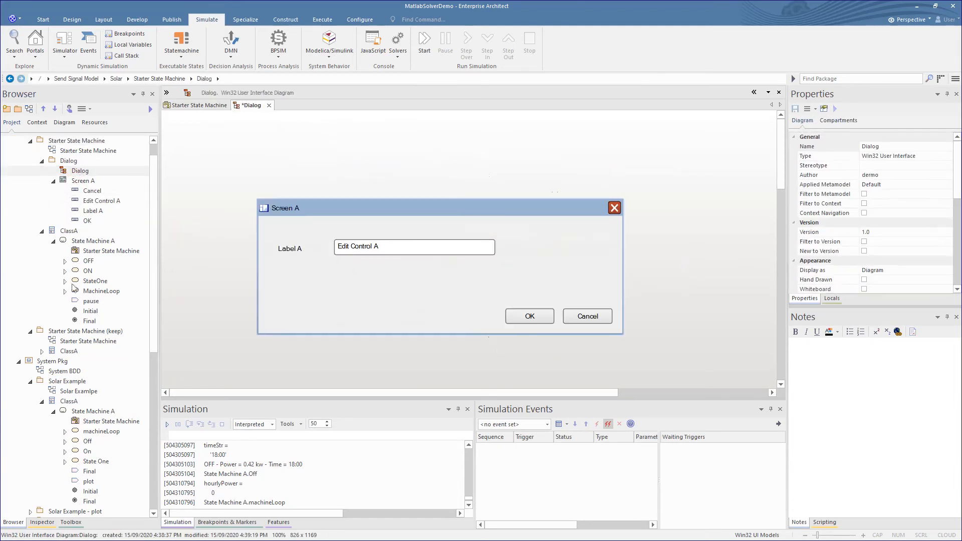
{"action": "left_click", "coordinate": [71, 522]}
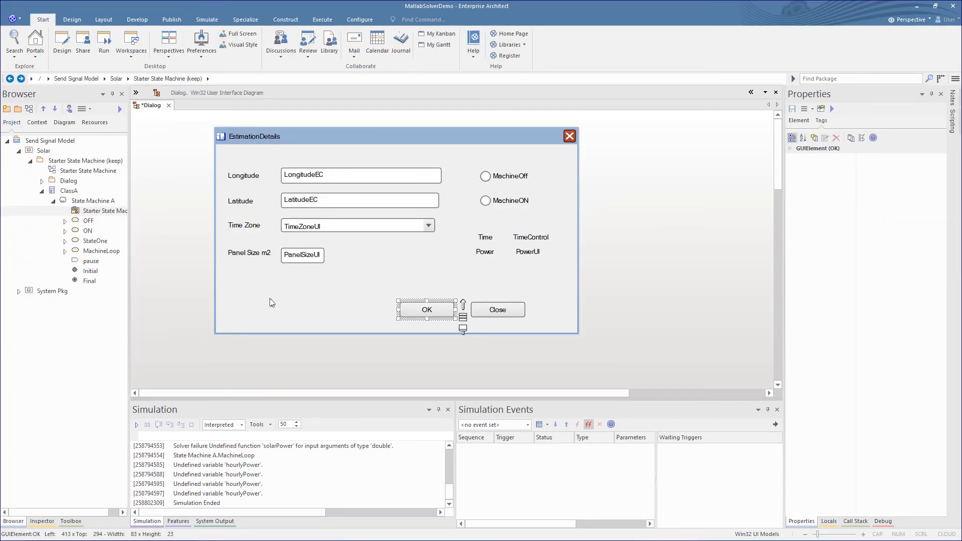
Give the dialog's OK button an OnClick tagged value of UIBroadcastSignal("Estimate");.
{"action": "left_click", "coordinate": [427, 310]}
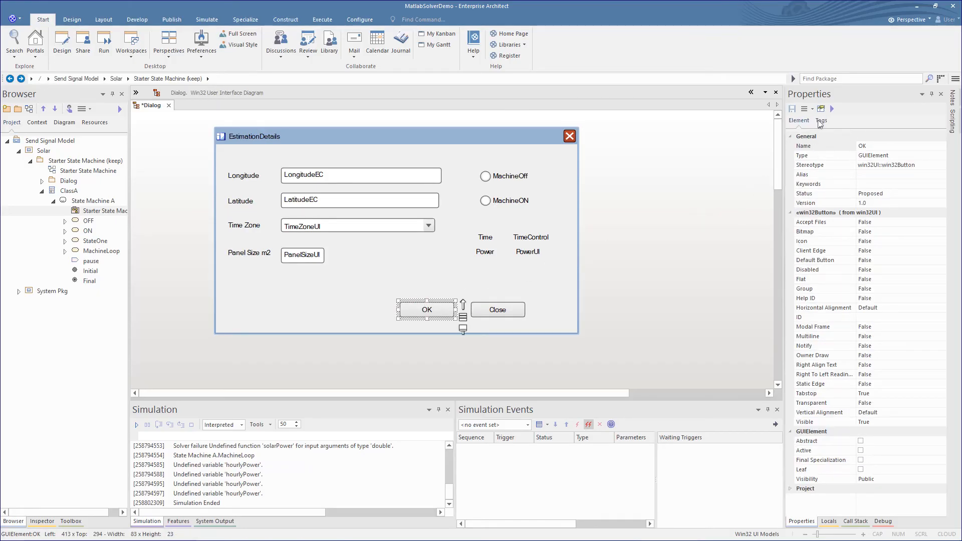
{"action": "left_click", "coordinate": [820, 120]}
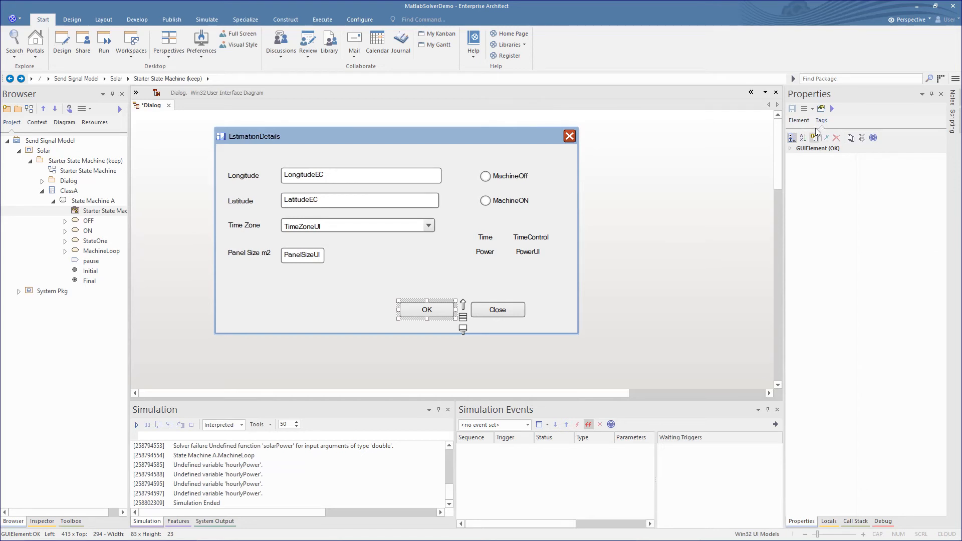
{"action": "left_click", "coordinate": [814, 138]}
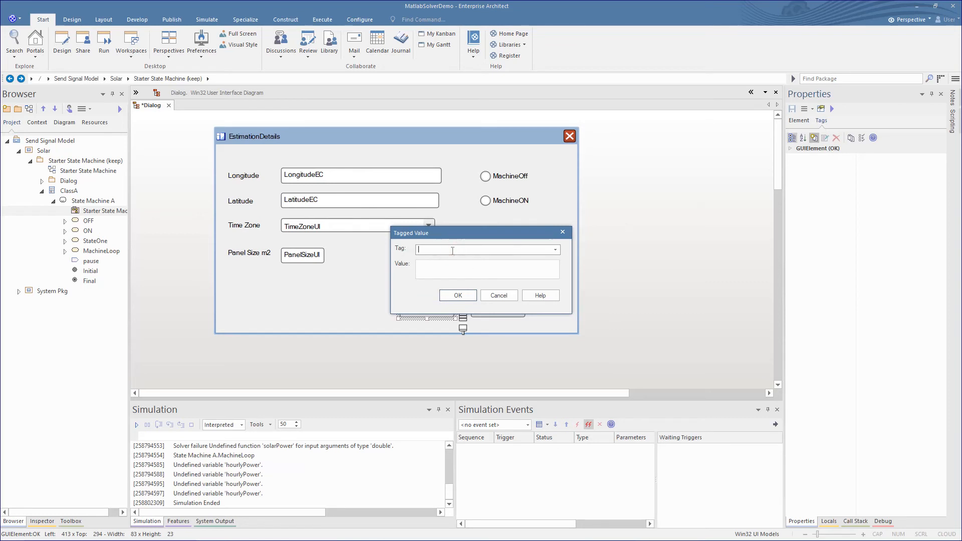
{"action": "type", "text": "OnClick"}
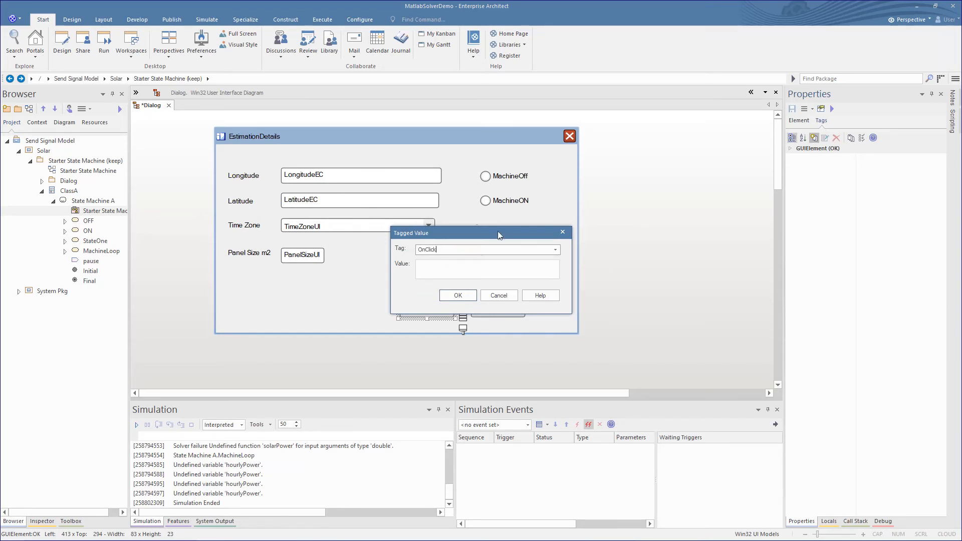
{"action": "type", "text": "UIBroadcastSignal(\"Estimate\");"}
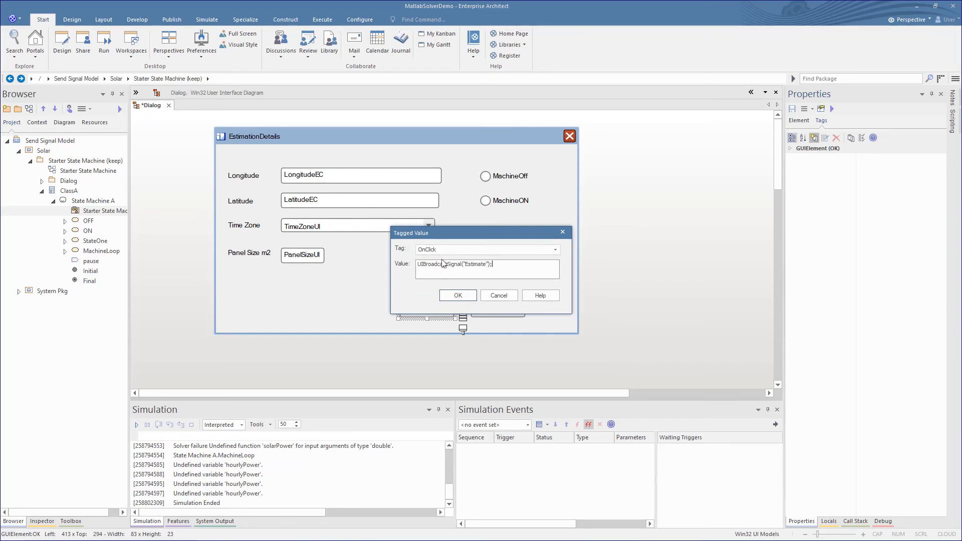
{"action": "left_click", "coordinate": [457, 295]}
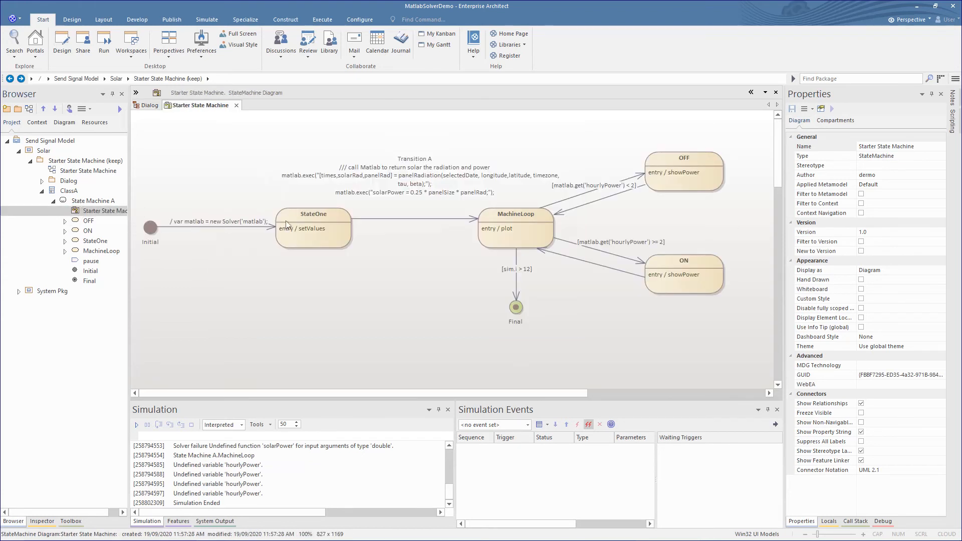
Open StateOne's behaviour code and reload the ClassA code from the model.
{"action": "left_click", "coordinate": [69, 190]}
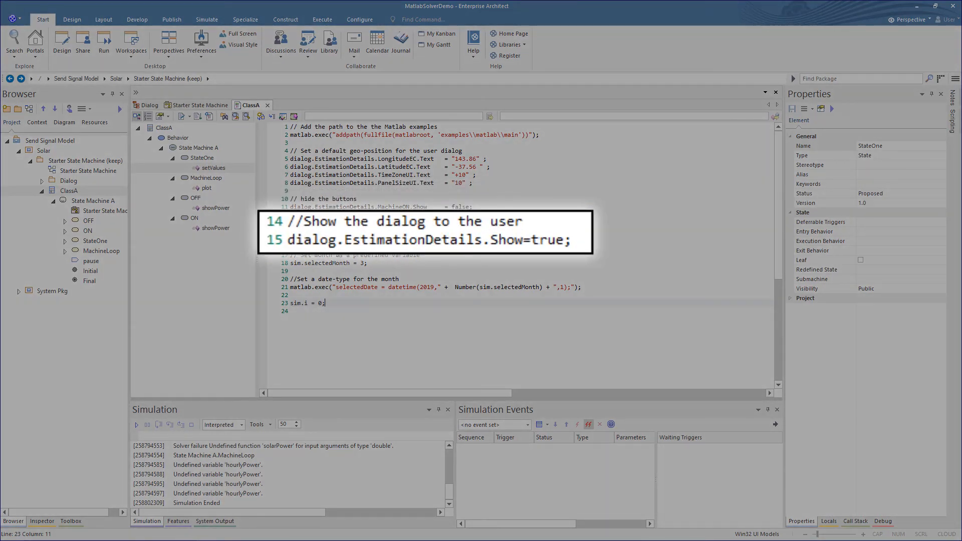
{"action": "right_click", "coordinate": [250, 105]}
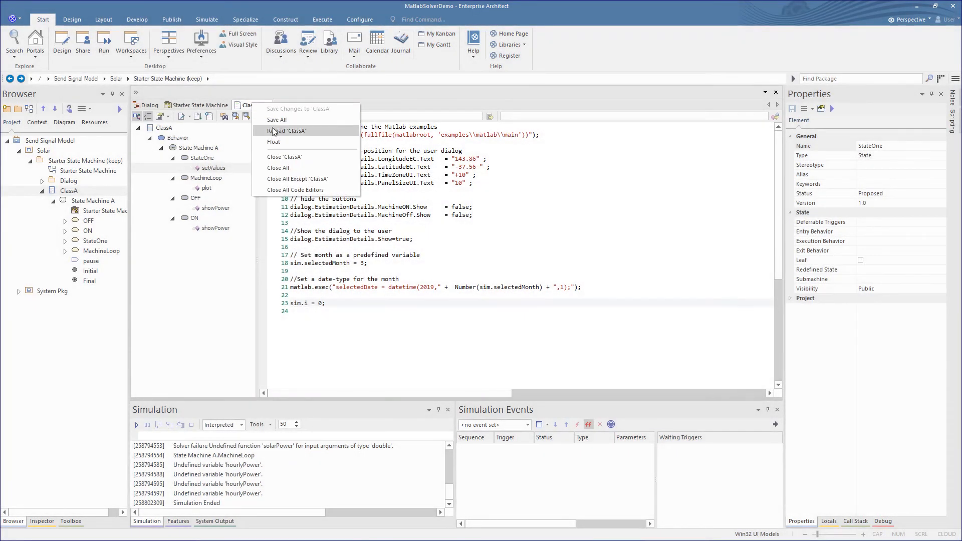
{"action": "left_click", "coordinate": [287, 131]}
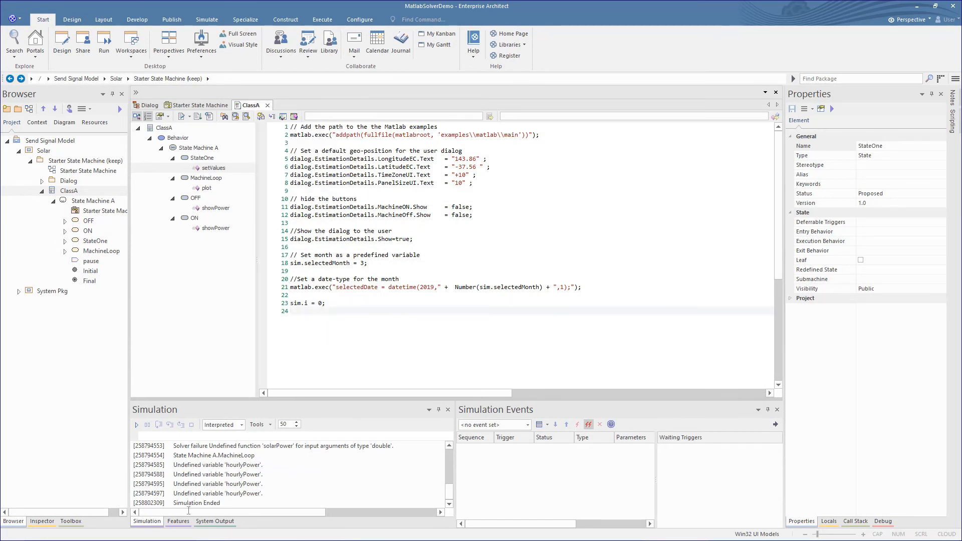
Add an exit behaviour named passParam to StateOne in the Features window.
{"action": "left_click", "coordinate": [178, 521]}
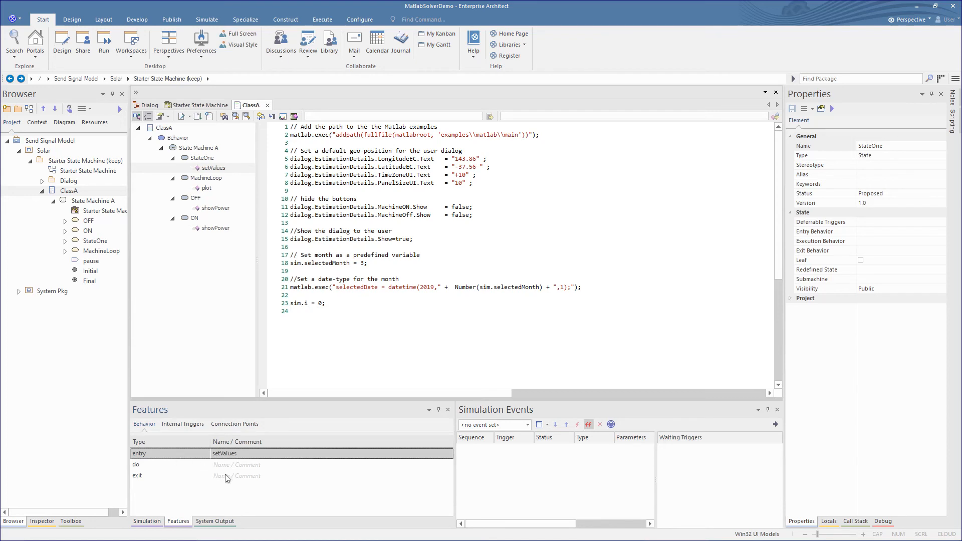
{"action": "left_click", "coordinate": [228, 475]}
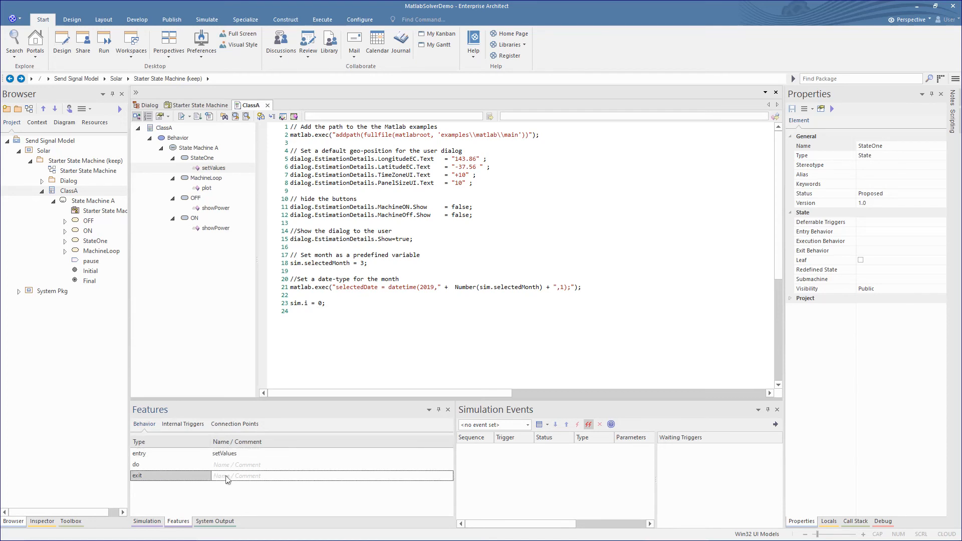
{"action": "type", "text": "passParam"}
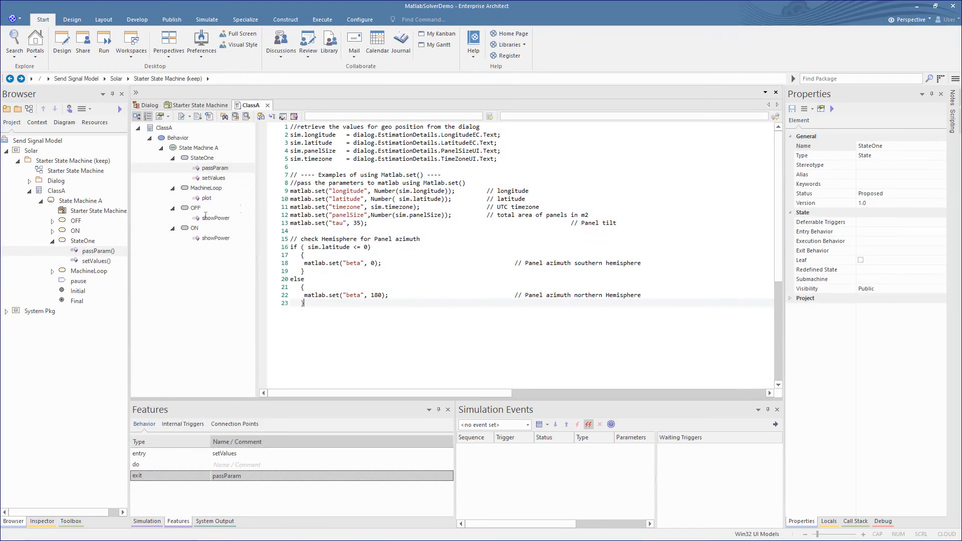
Make showPower set TimeControl.Text to sim.hourTime and show the MachineOff indicator.
{"action": "left_click", "coordinate": [215, 217]}
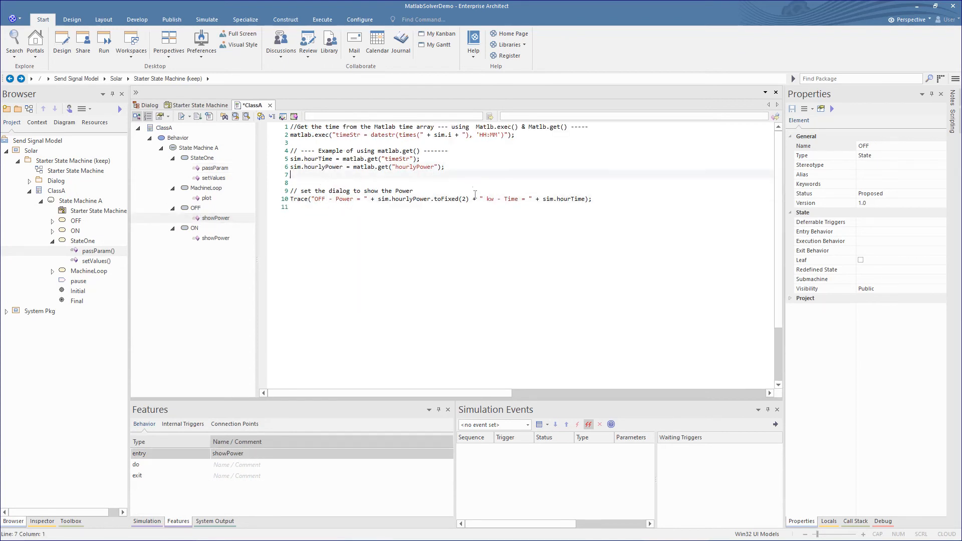
{"action": "type", "text": "dialog.EstimationDetails.TimeControl.Text = sim.hourTime;"}
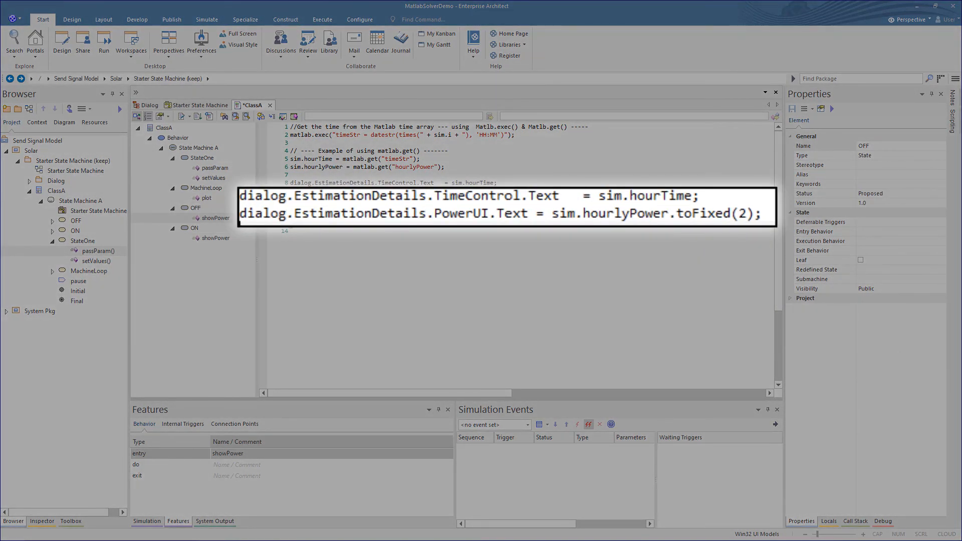
{"action": "type", "text": "dialog.EstimationDetails.MachineOff.Show    = true;"}
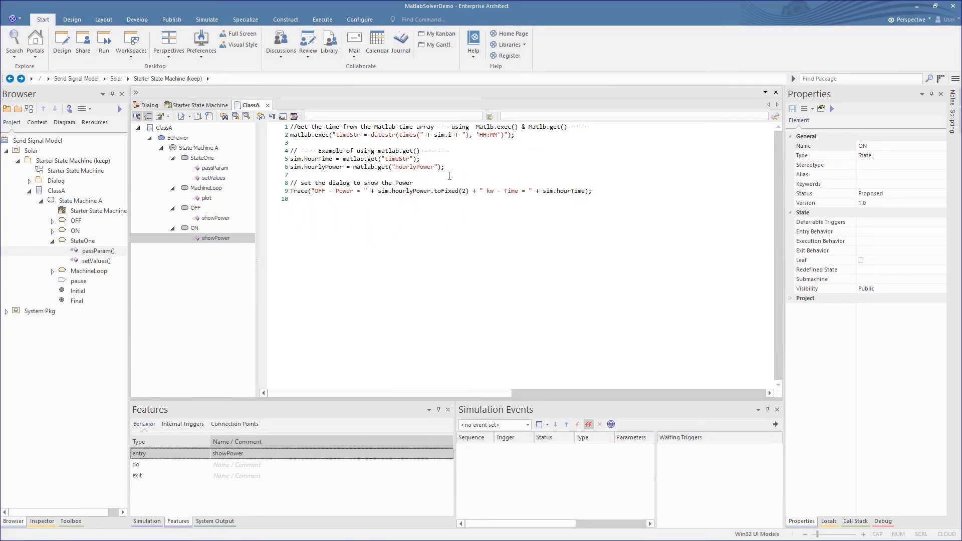
{"action": "type", "text": "dialog.EstimationDetails.TimeControl.Text = sim.hourTime;"}
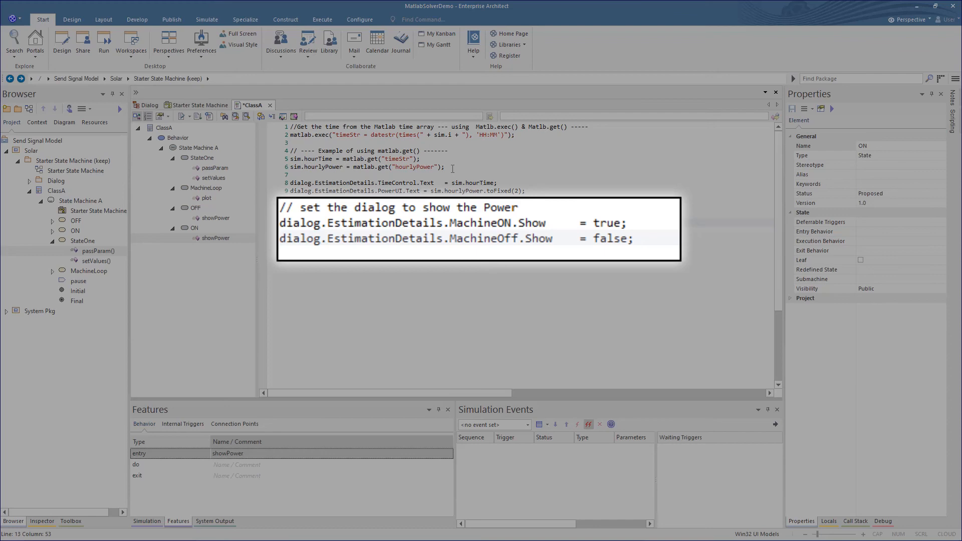
{"action": "left_click", "coordinate": [200, 105]}
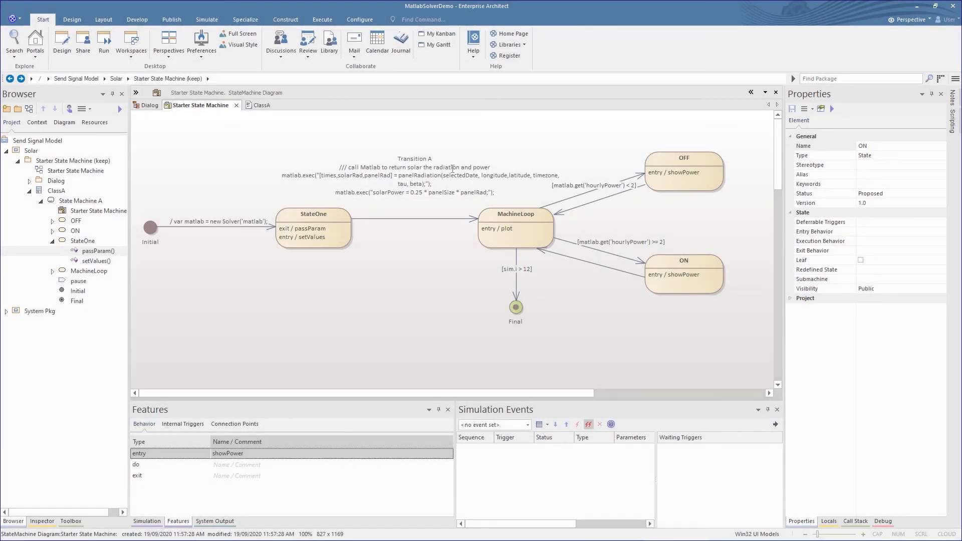
Select the state machine diagram and start the simulation from the Simulation window.
{"action": "left_click", "coordinate": [146, 521]}
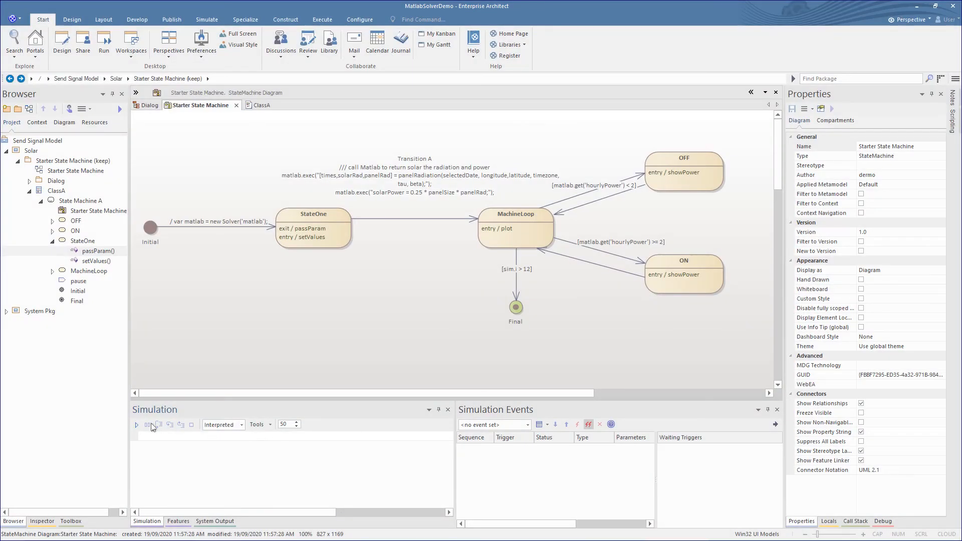
{"action": "left_click", "coordinate": [136, 425]}
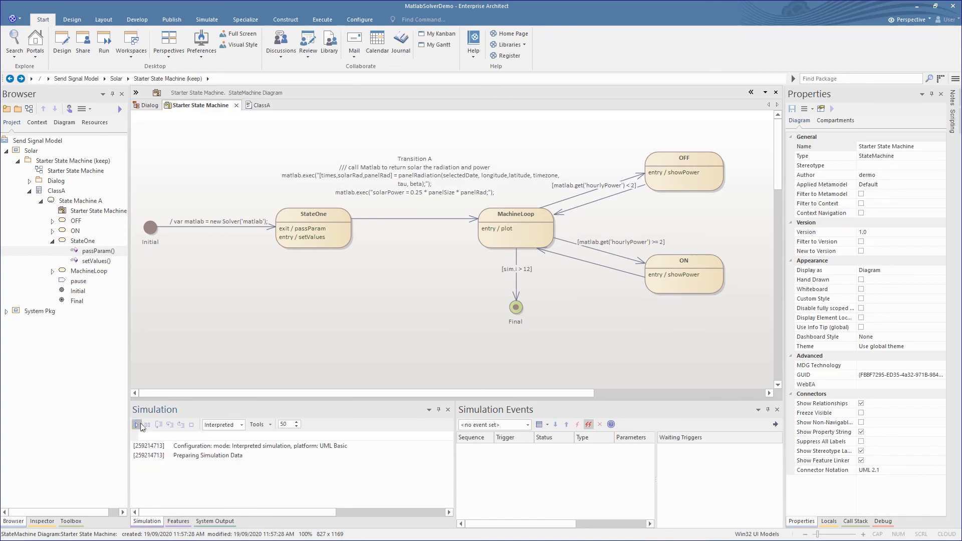
{"action": "left_click", "coordinate": [137, 425]}
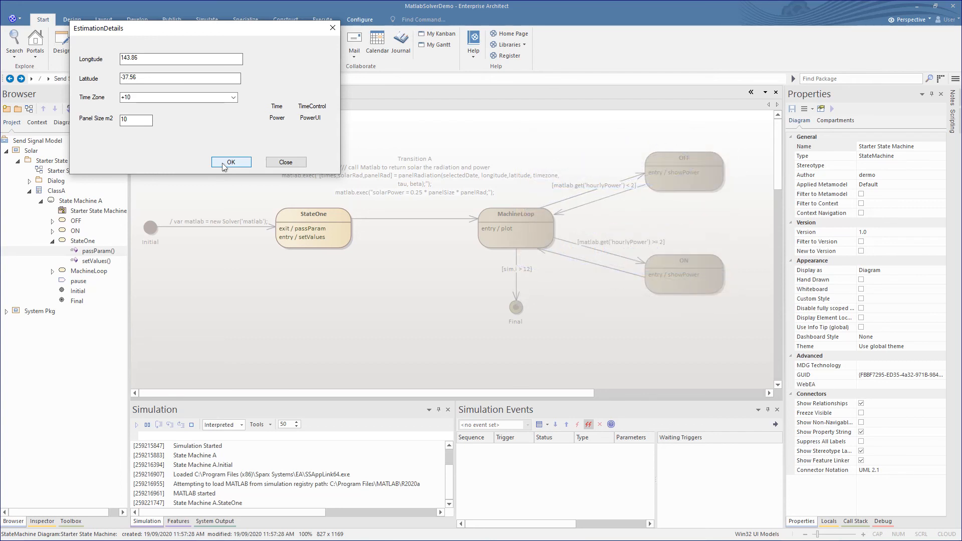
Submit the EstimationDetails dialog repeatedly, stepping hour by hour to 18:00 with power 0.21.
{"action": "left_click", "coordinate": [231, 162]}
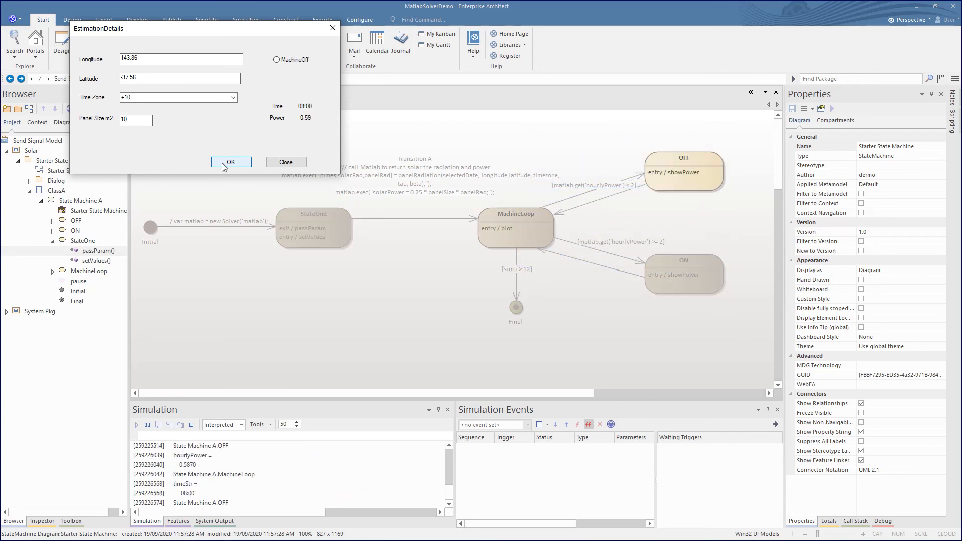
{"action": "left_click", "coordinate": [230, 162]}
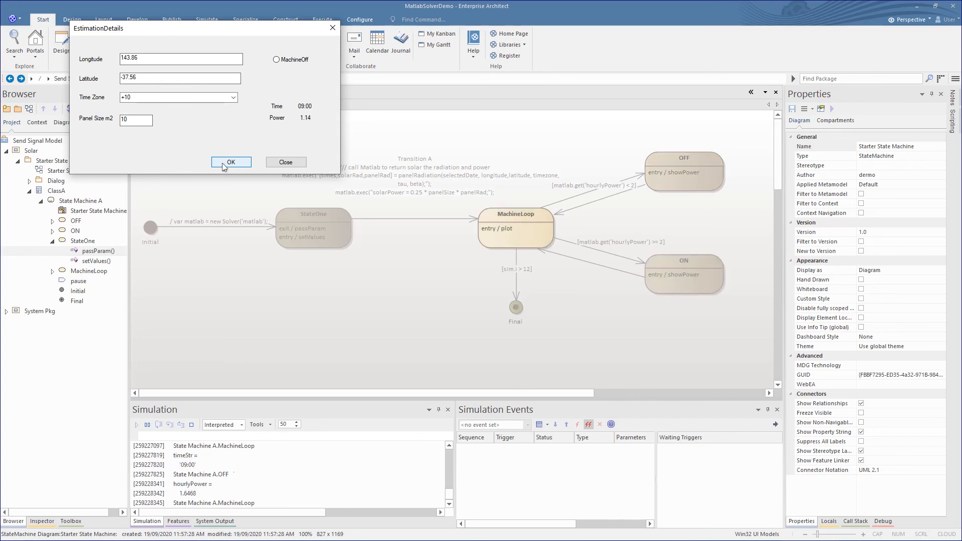
{"action": "left_click", "coordinate": [231, 161]}
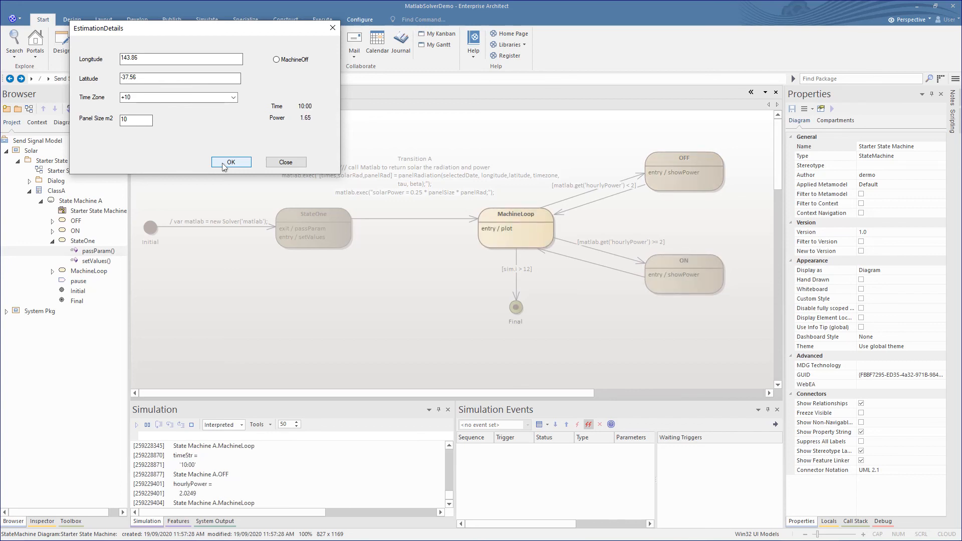
{"action": "left_click", "coordinate": [231, 162]}
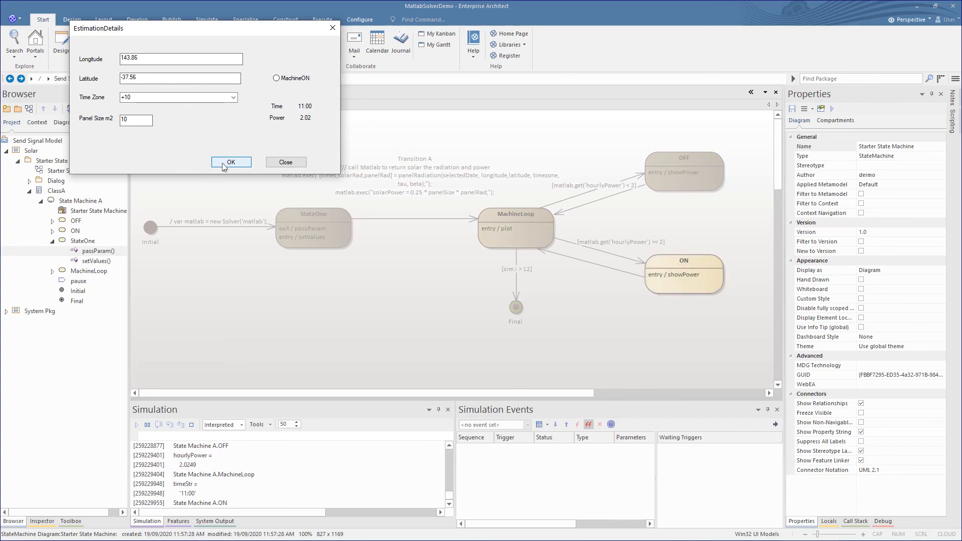
{"action": "left_click", "coordinate": [231, 162]}
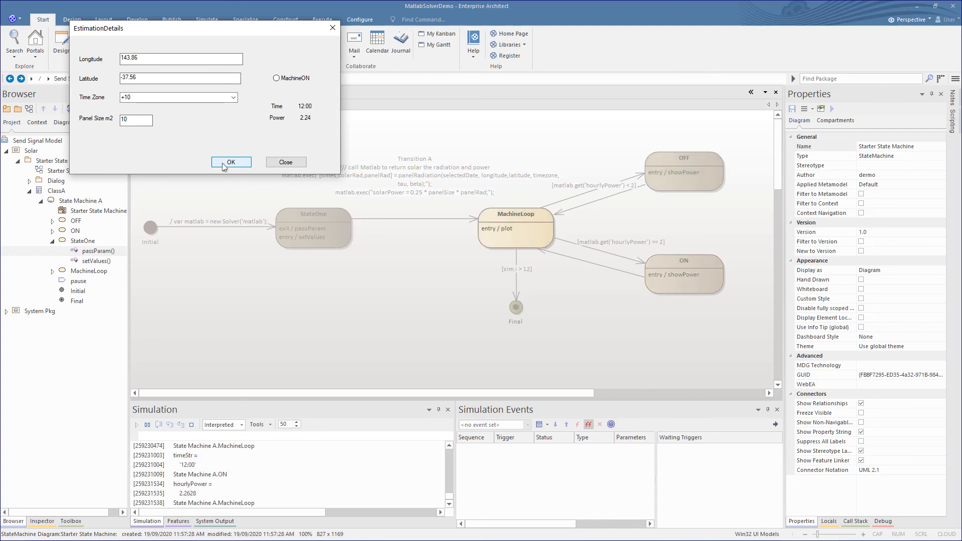
{"action": "left_click", "coordinate": [231, 161]}
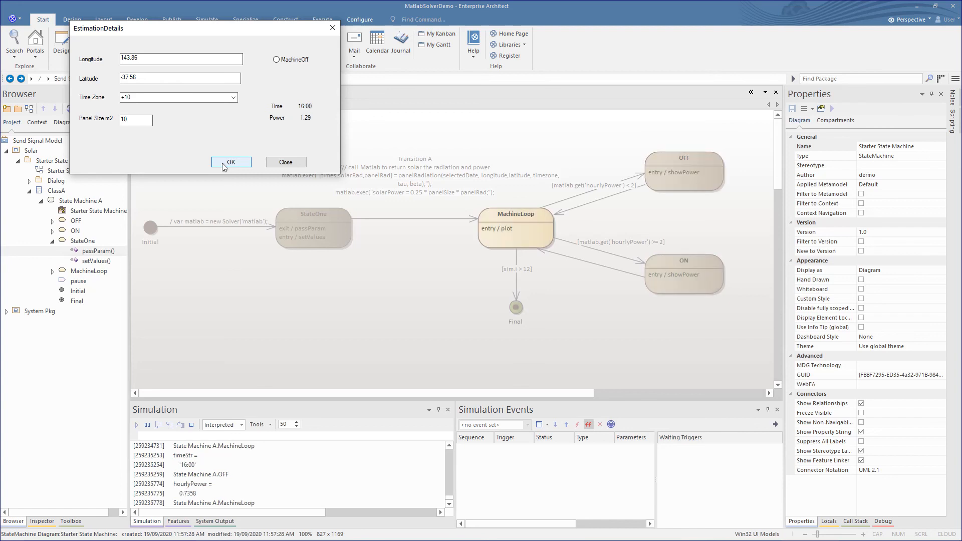
{"action": "left_click", "coordinate": [231, 162]}
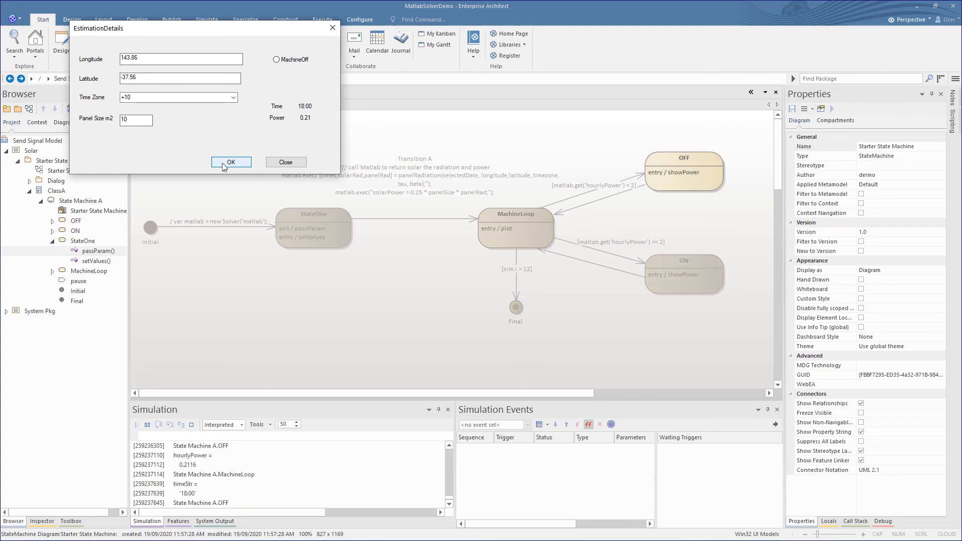